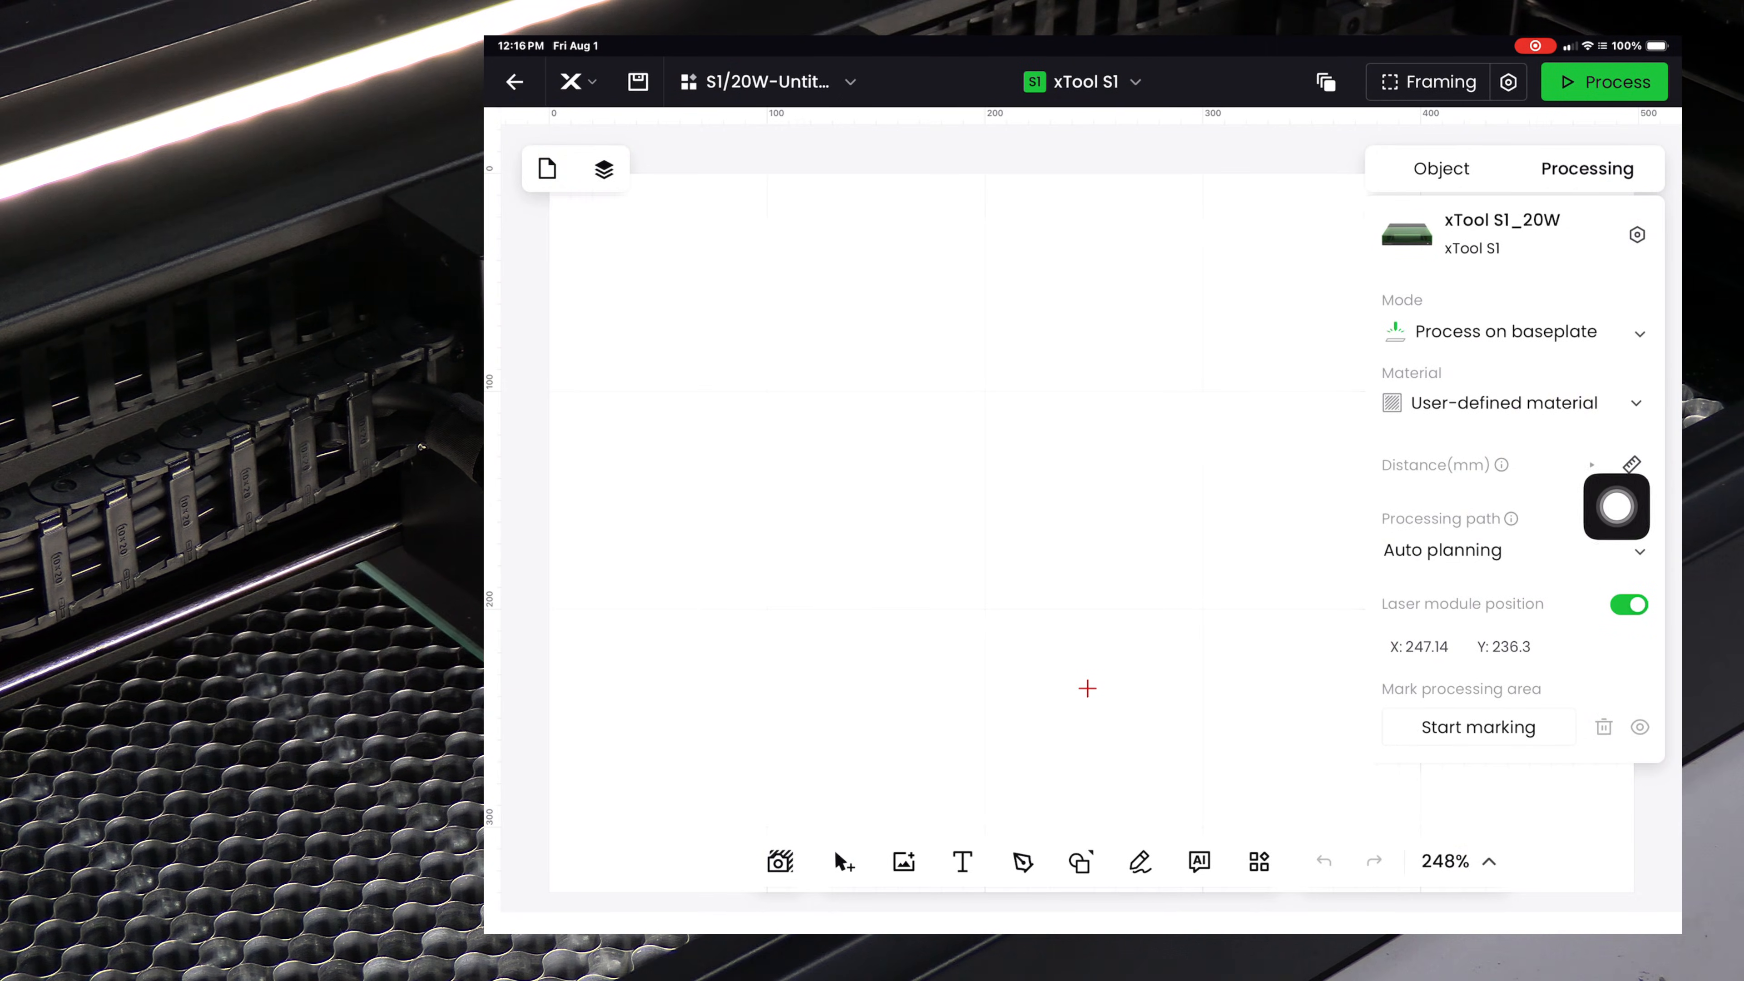
Auto-measure the 10.42 mm distance to the mirror and start marking the processing area
{"action": "left_click", "coordinate": [1630, 464]}
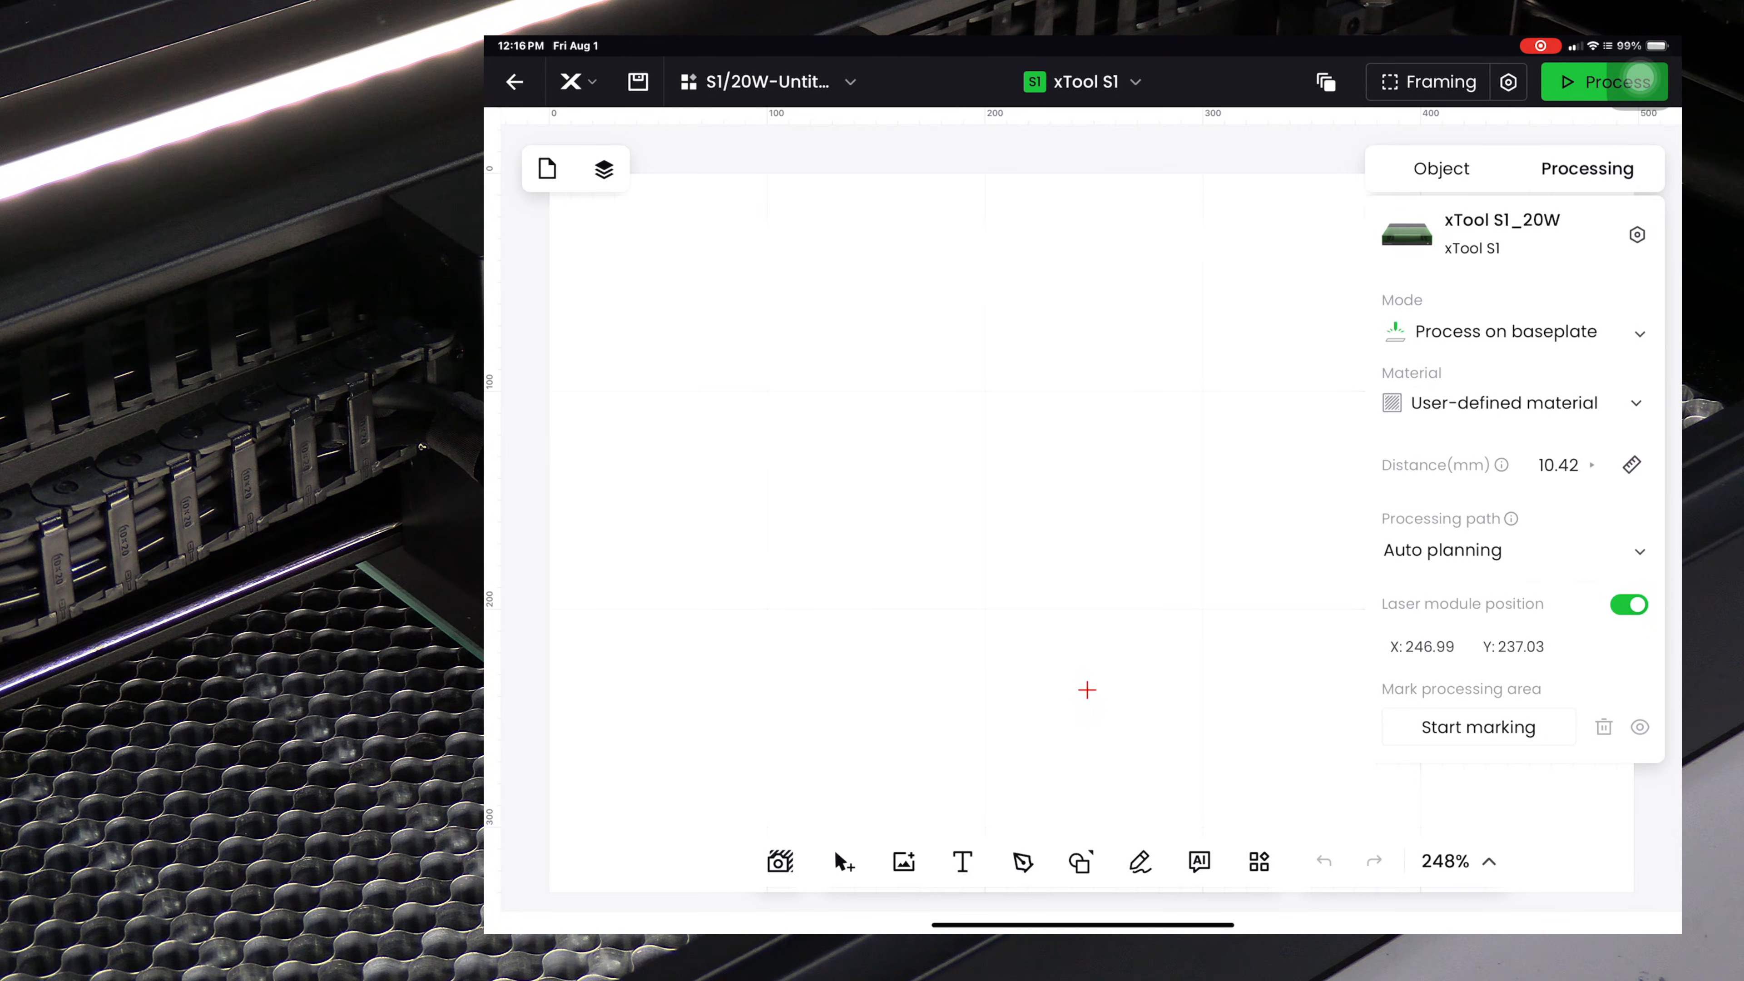
{"action": "left_click", "coordinate": [1477, 726]}
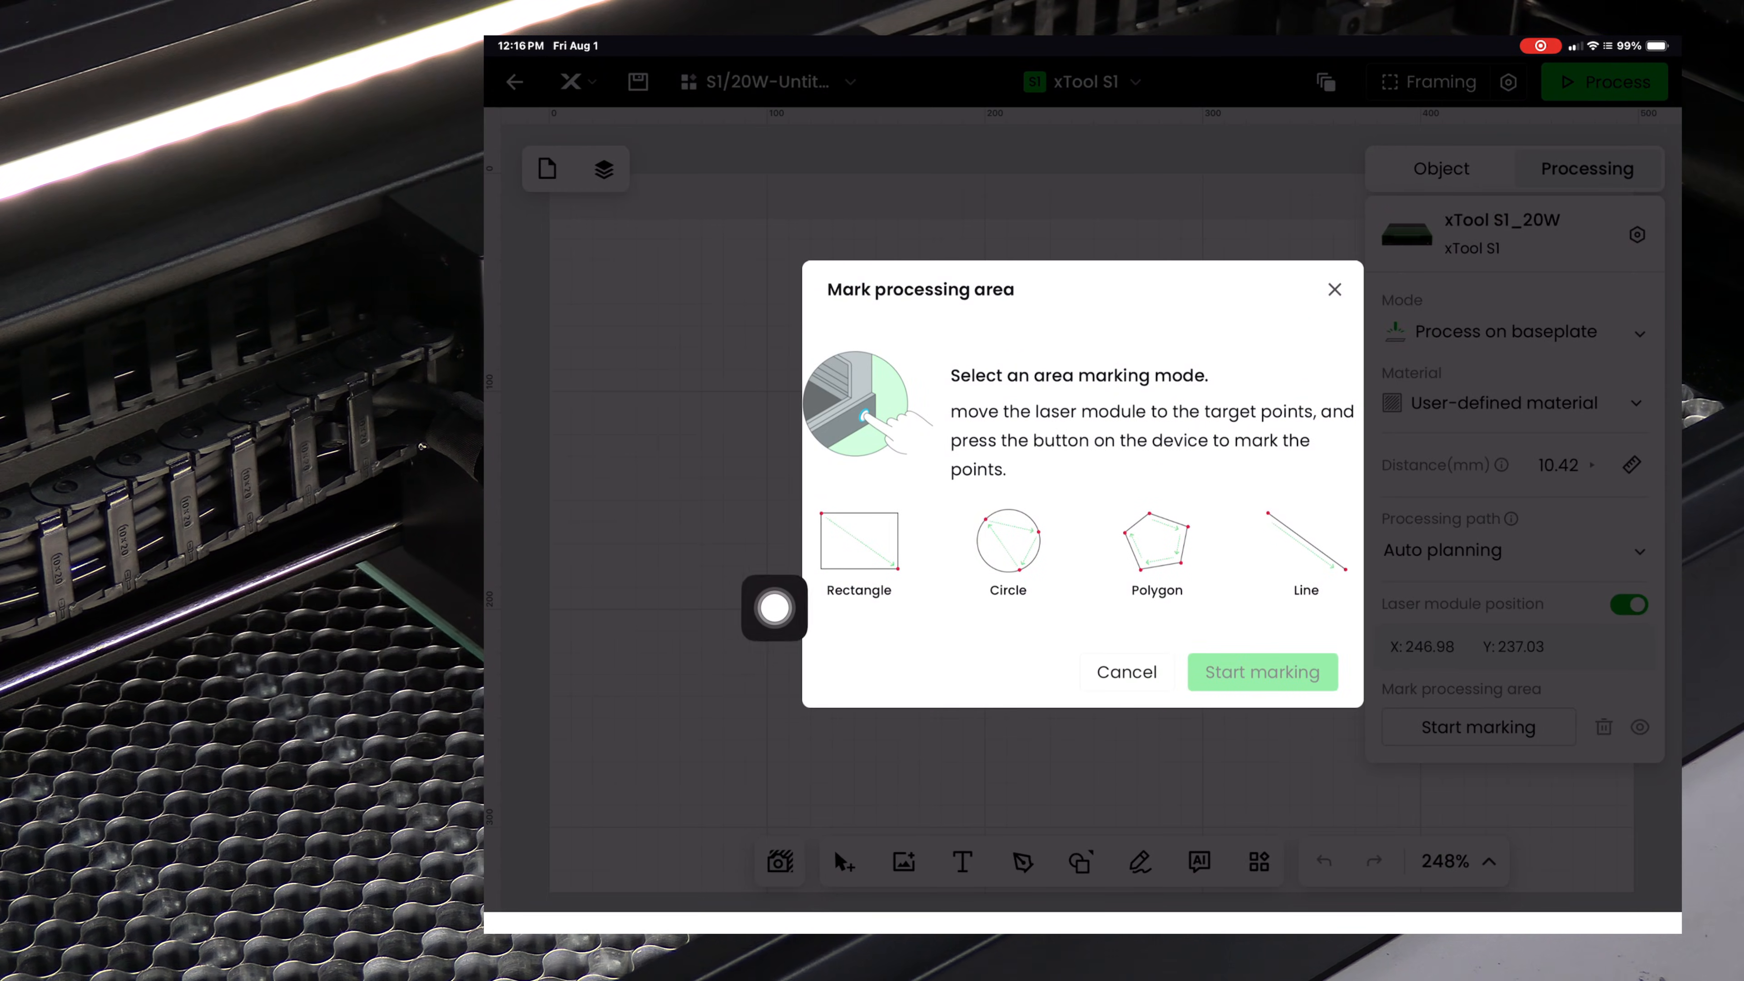
Mark a rectangular processing area from two corner points so it appears on the canvas
{"action": "left_click", "coordinate": [859, 545]}
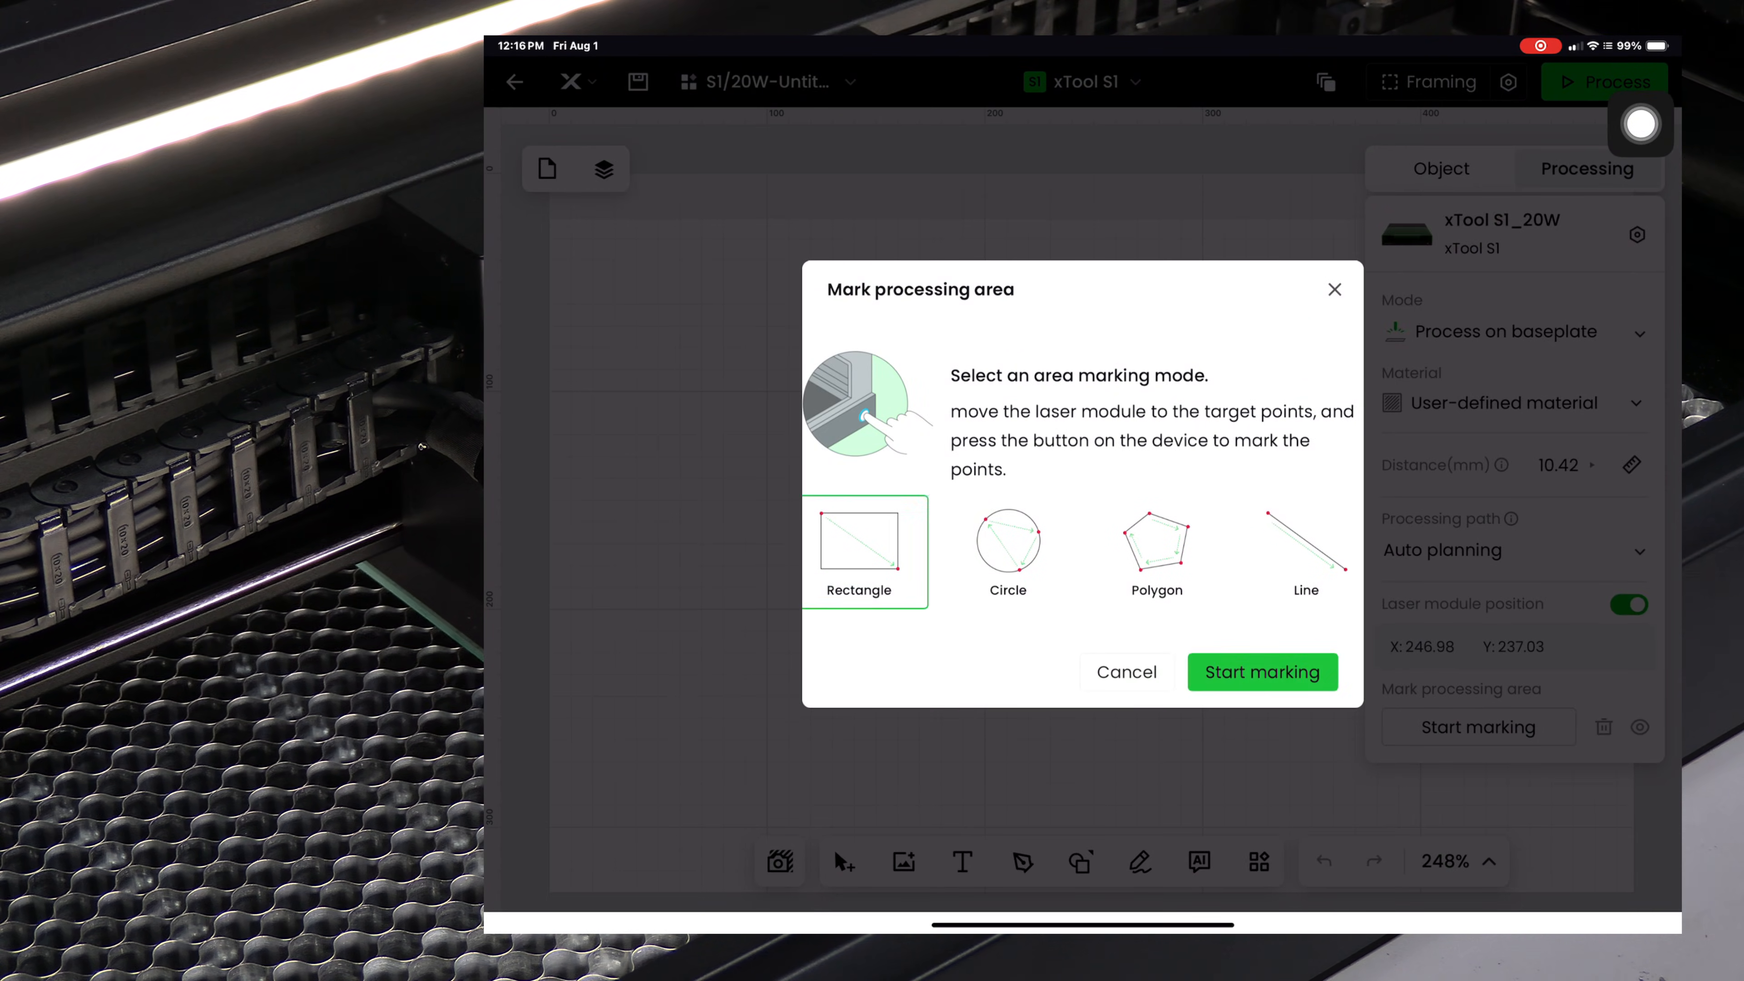
{"action": "mouse_move", "coordinate": [1354, 559]}
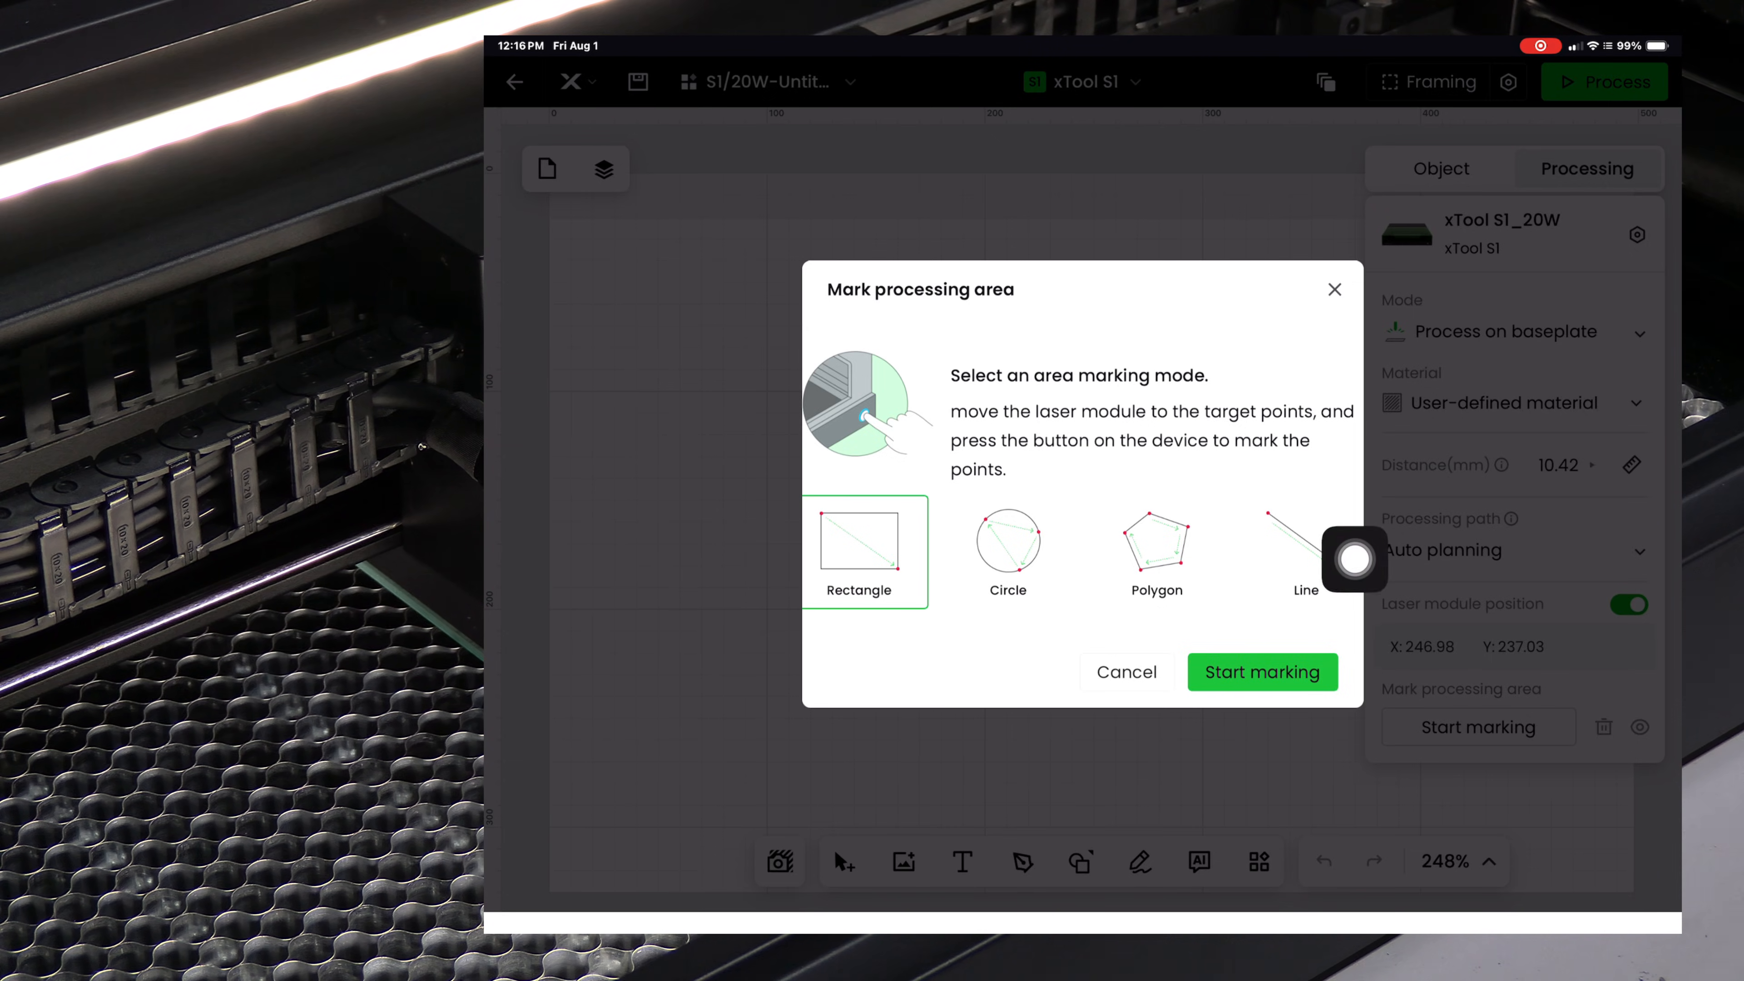
{"action": "left_click", "coordinate": [1263, 672]}
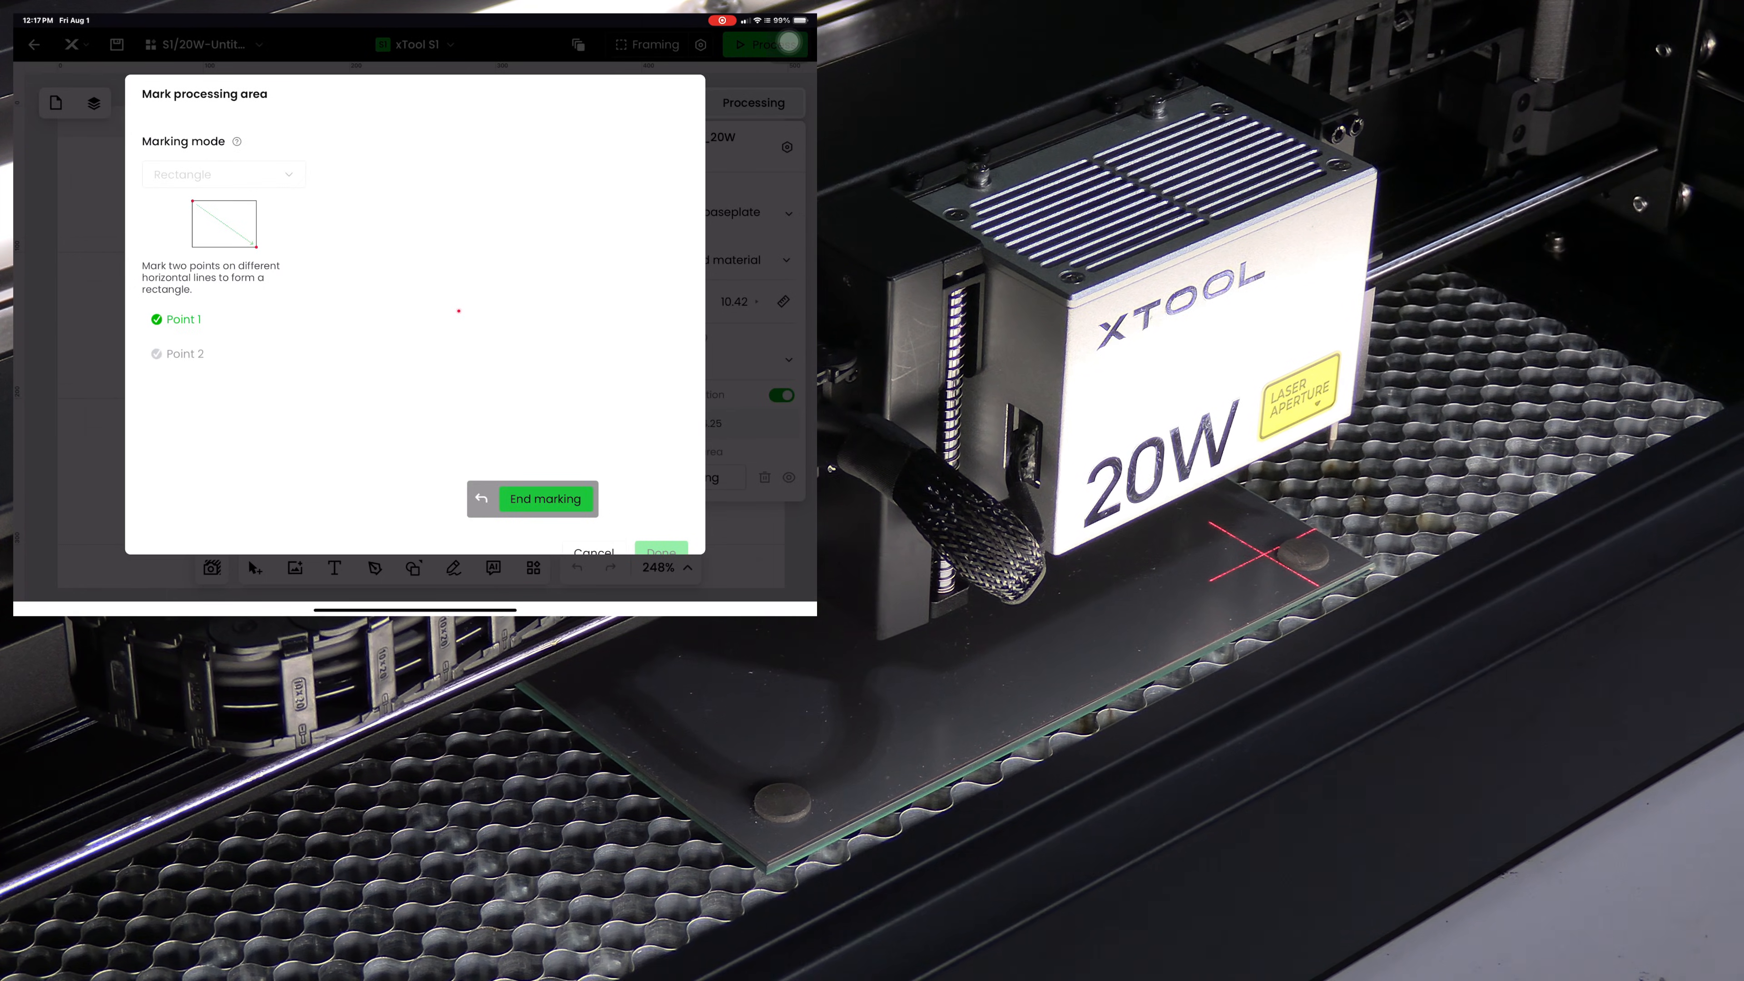
{"action": "left_click", "coordinate": [546, 398]}
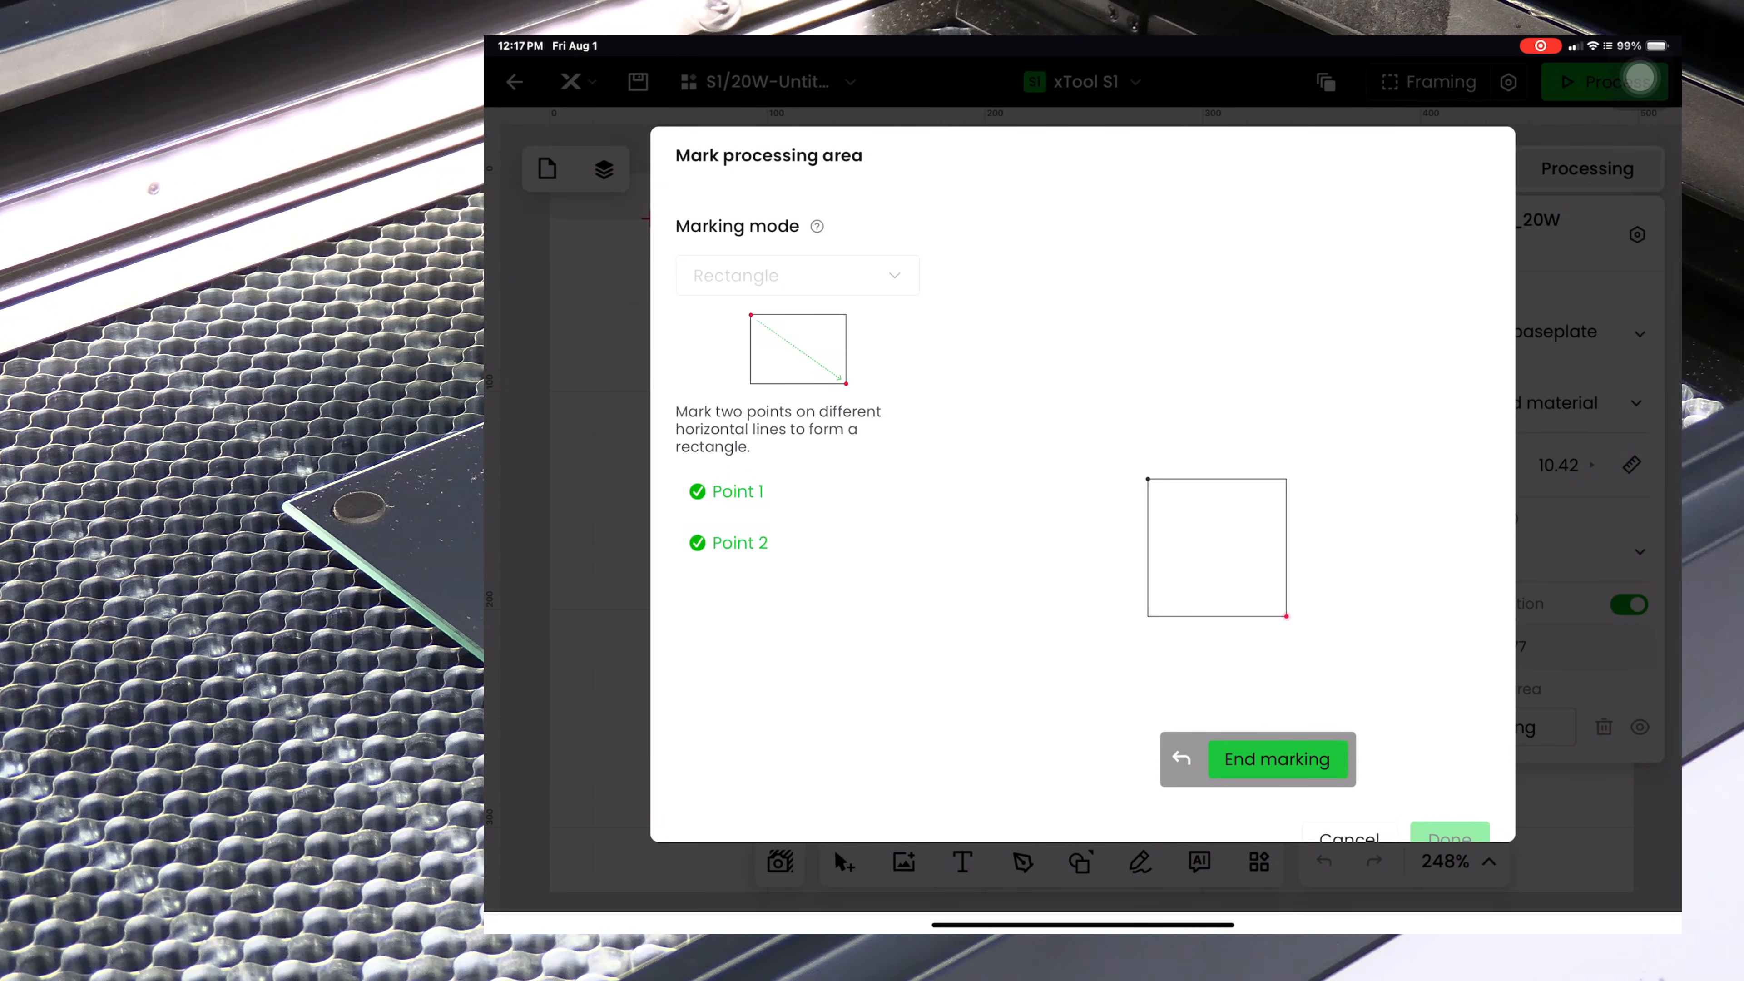
{"action": "left_click", "coordinate": [1277, 759]}
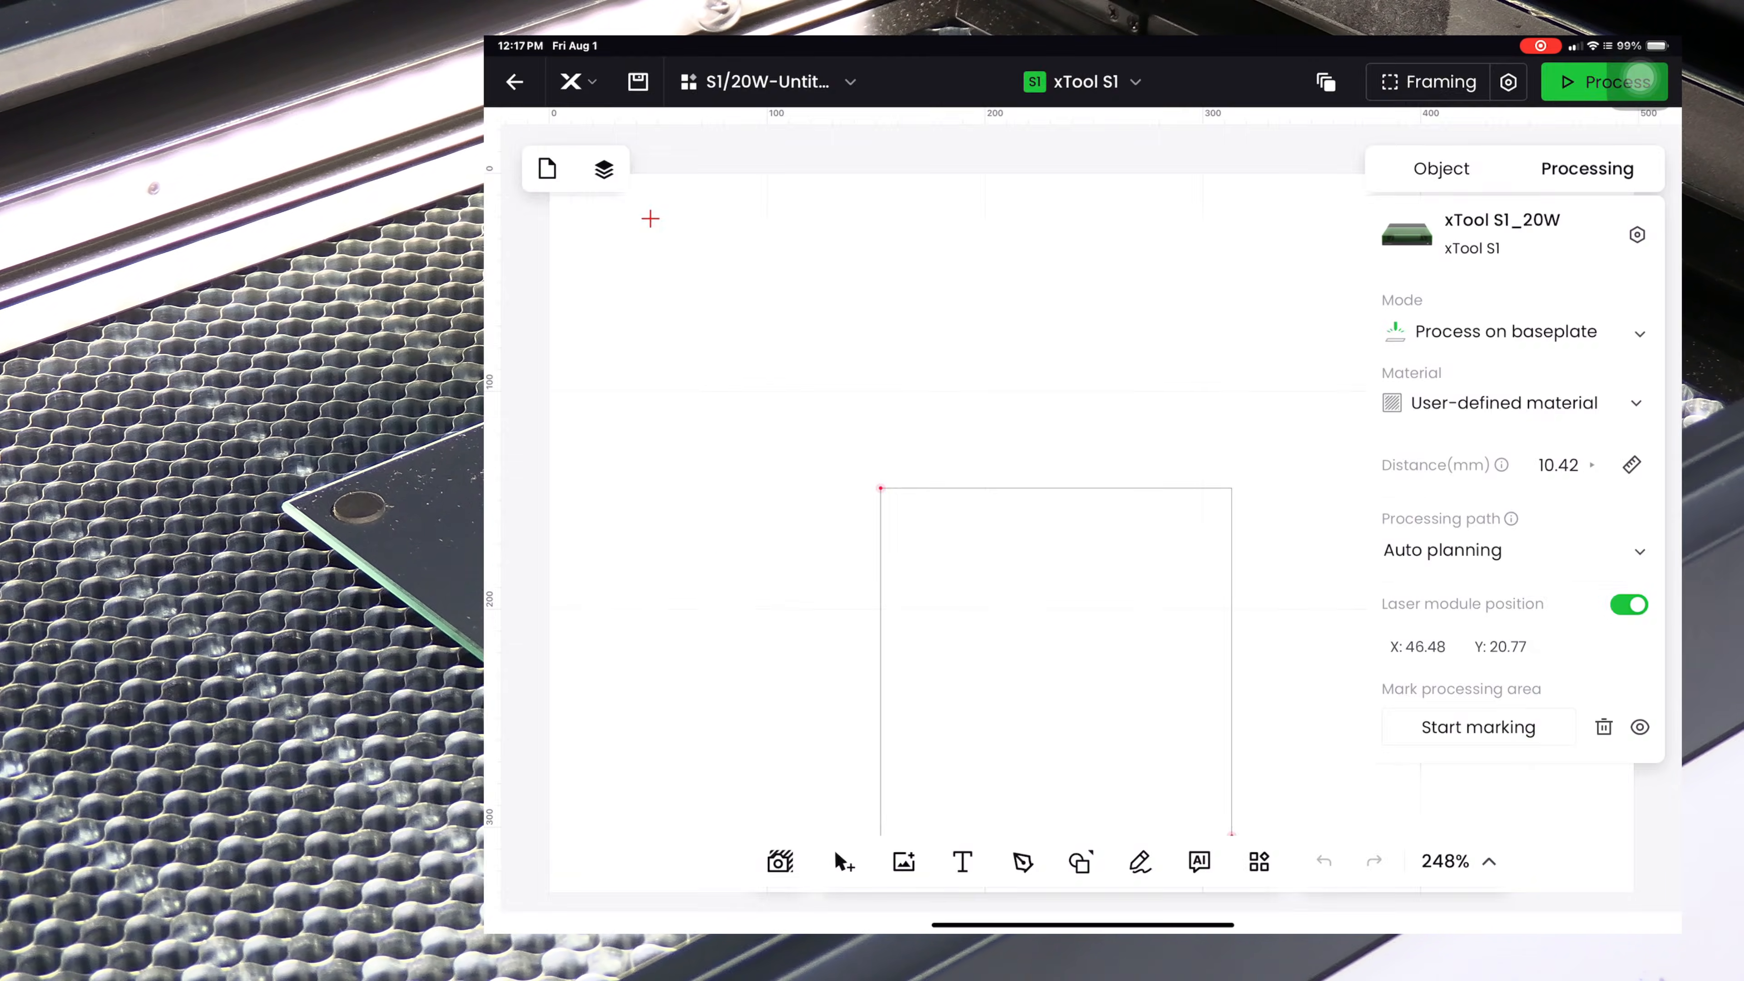
Add COOL, Mirror and Test as three text lines inside the marked rectangle
{"action": "scroll", "scroll_direction": "down", "scroll_amount": 3}
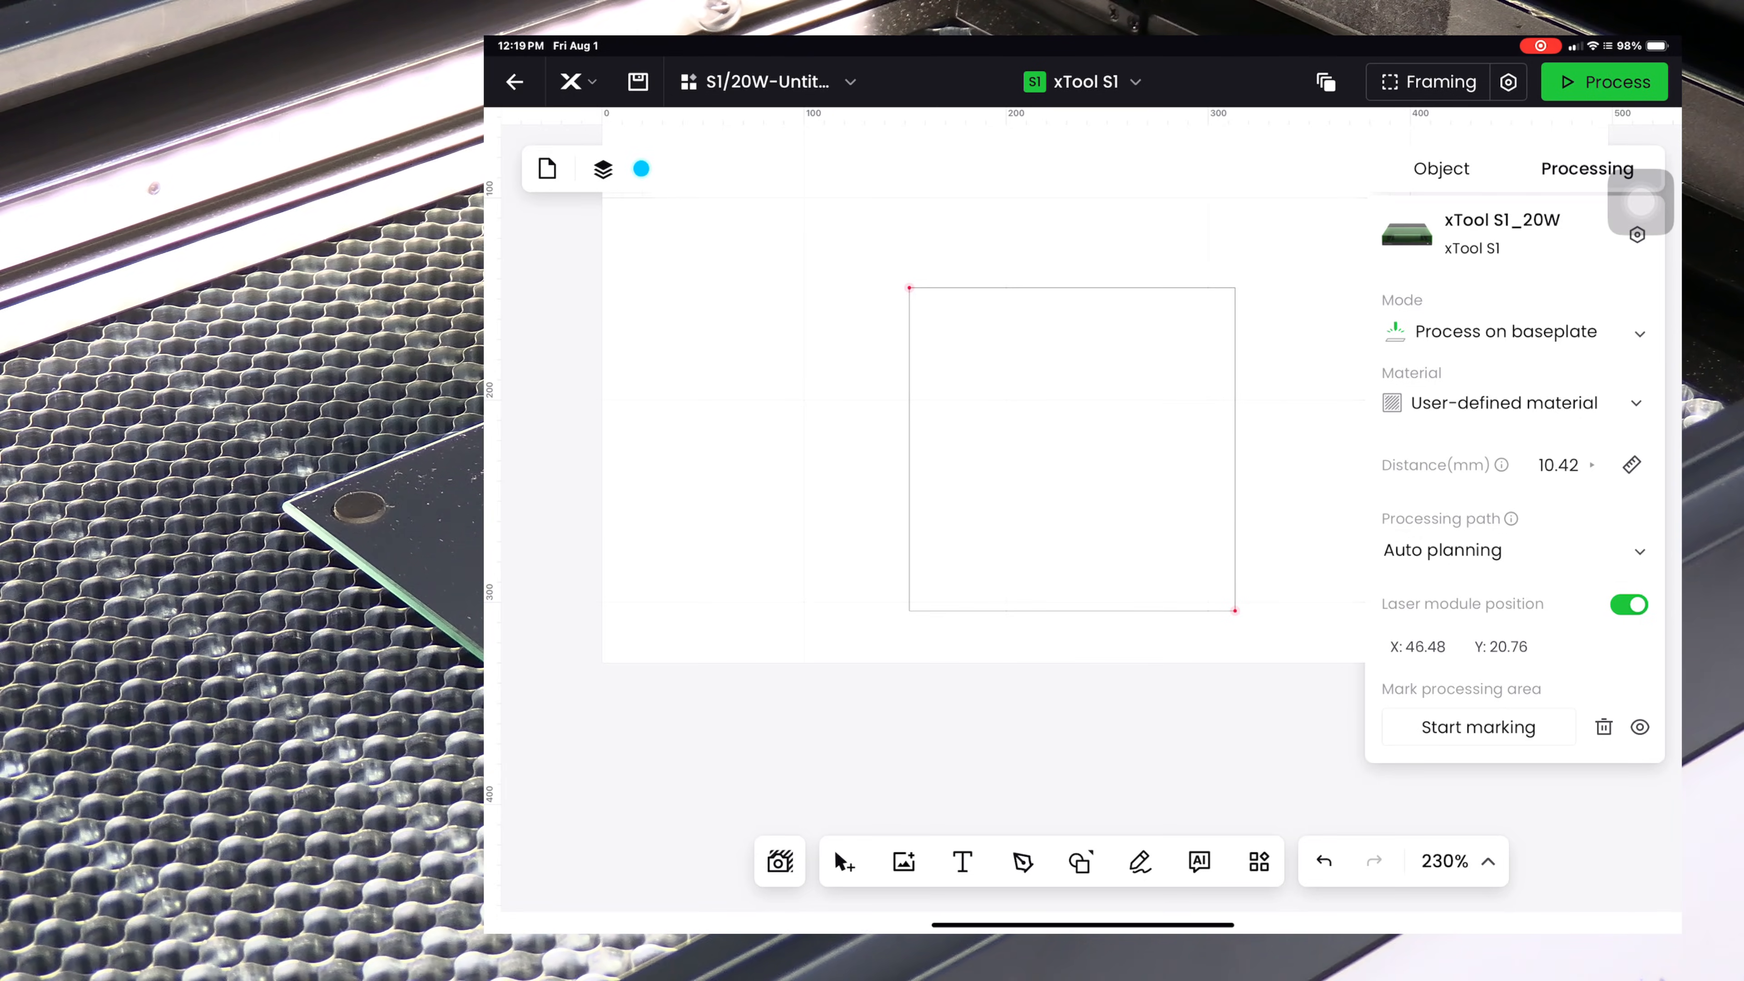
{"action": "left_click", "coordinate": [962, 862]}
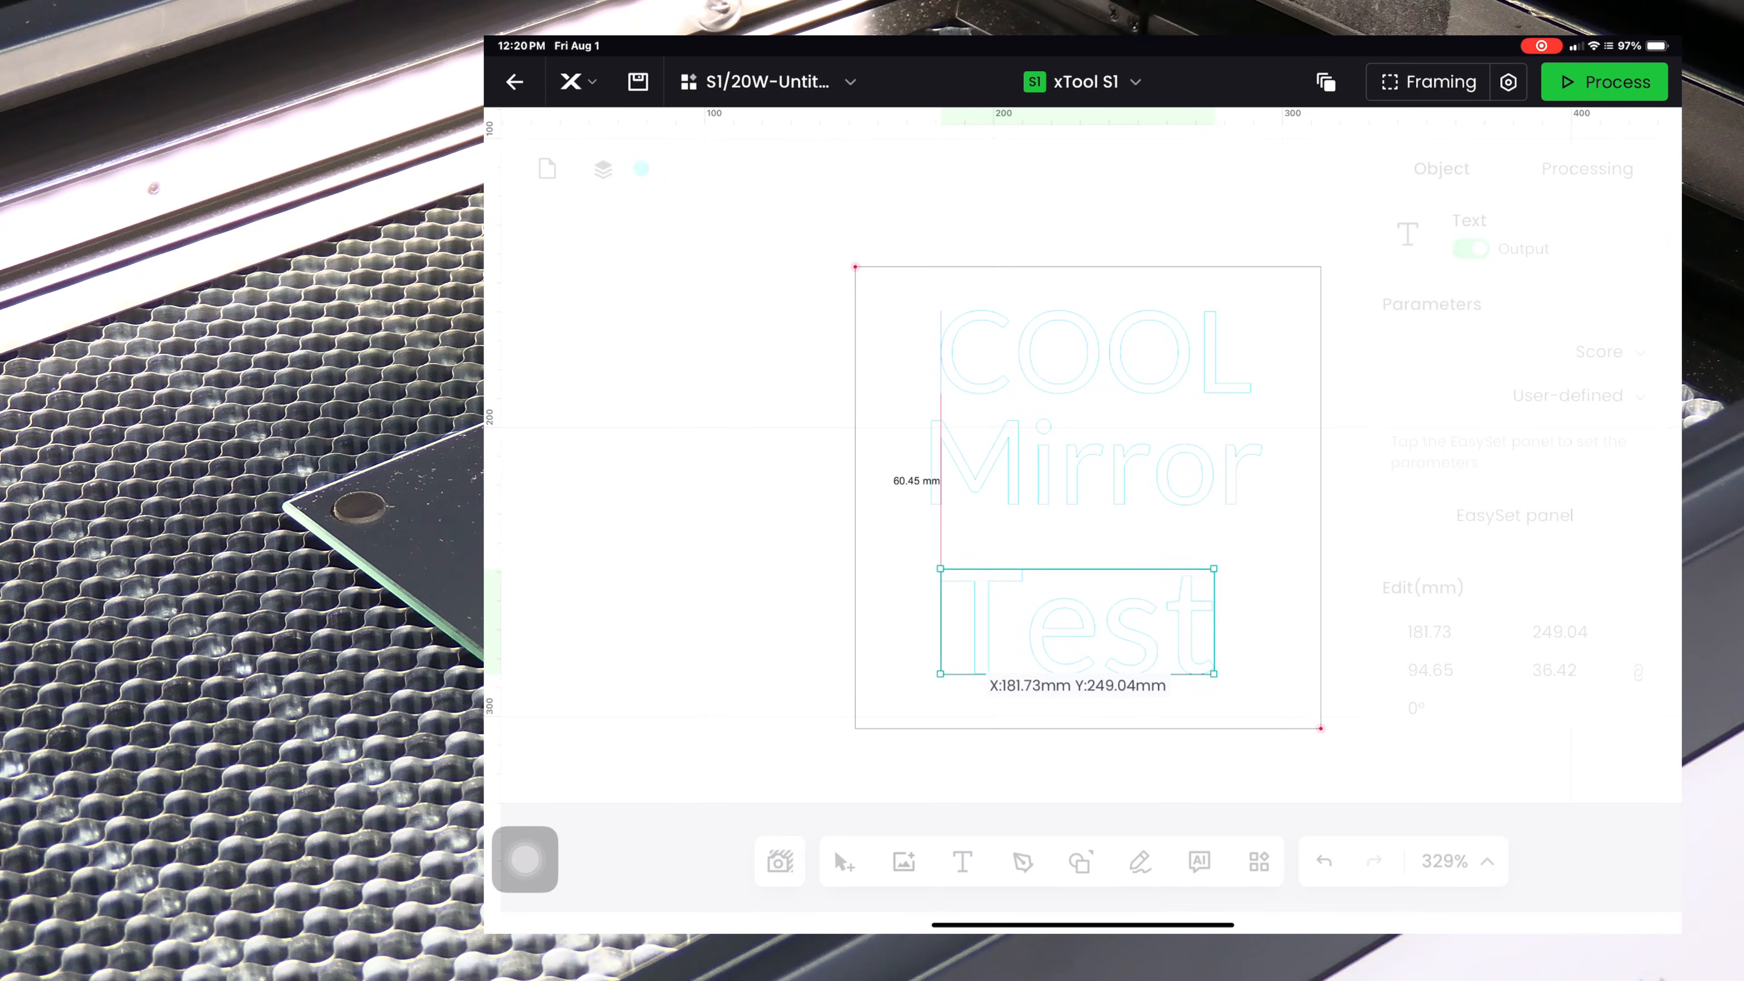
Set the COOL and Test lines to Engrave and switch the text to a bolder rounded handwritten font
{"action": "left_click", "coordinate": [1585, 168]}
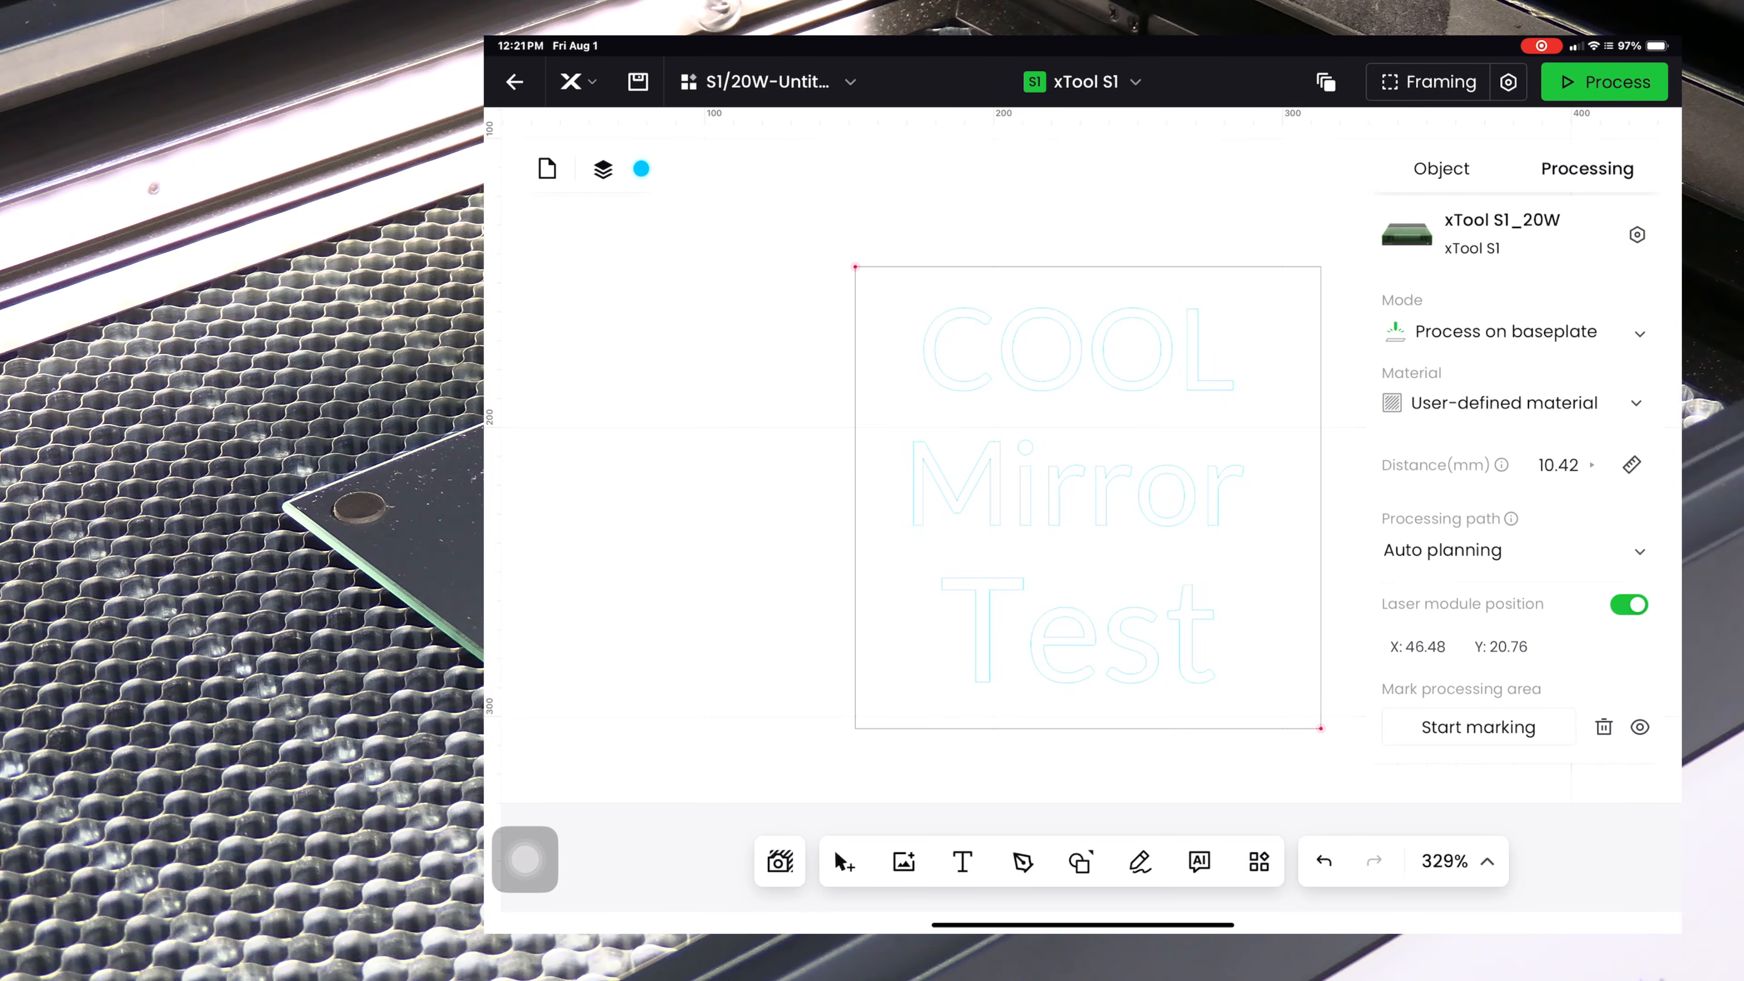
{"action": "left_click", "coordinate": [1073, 347]}
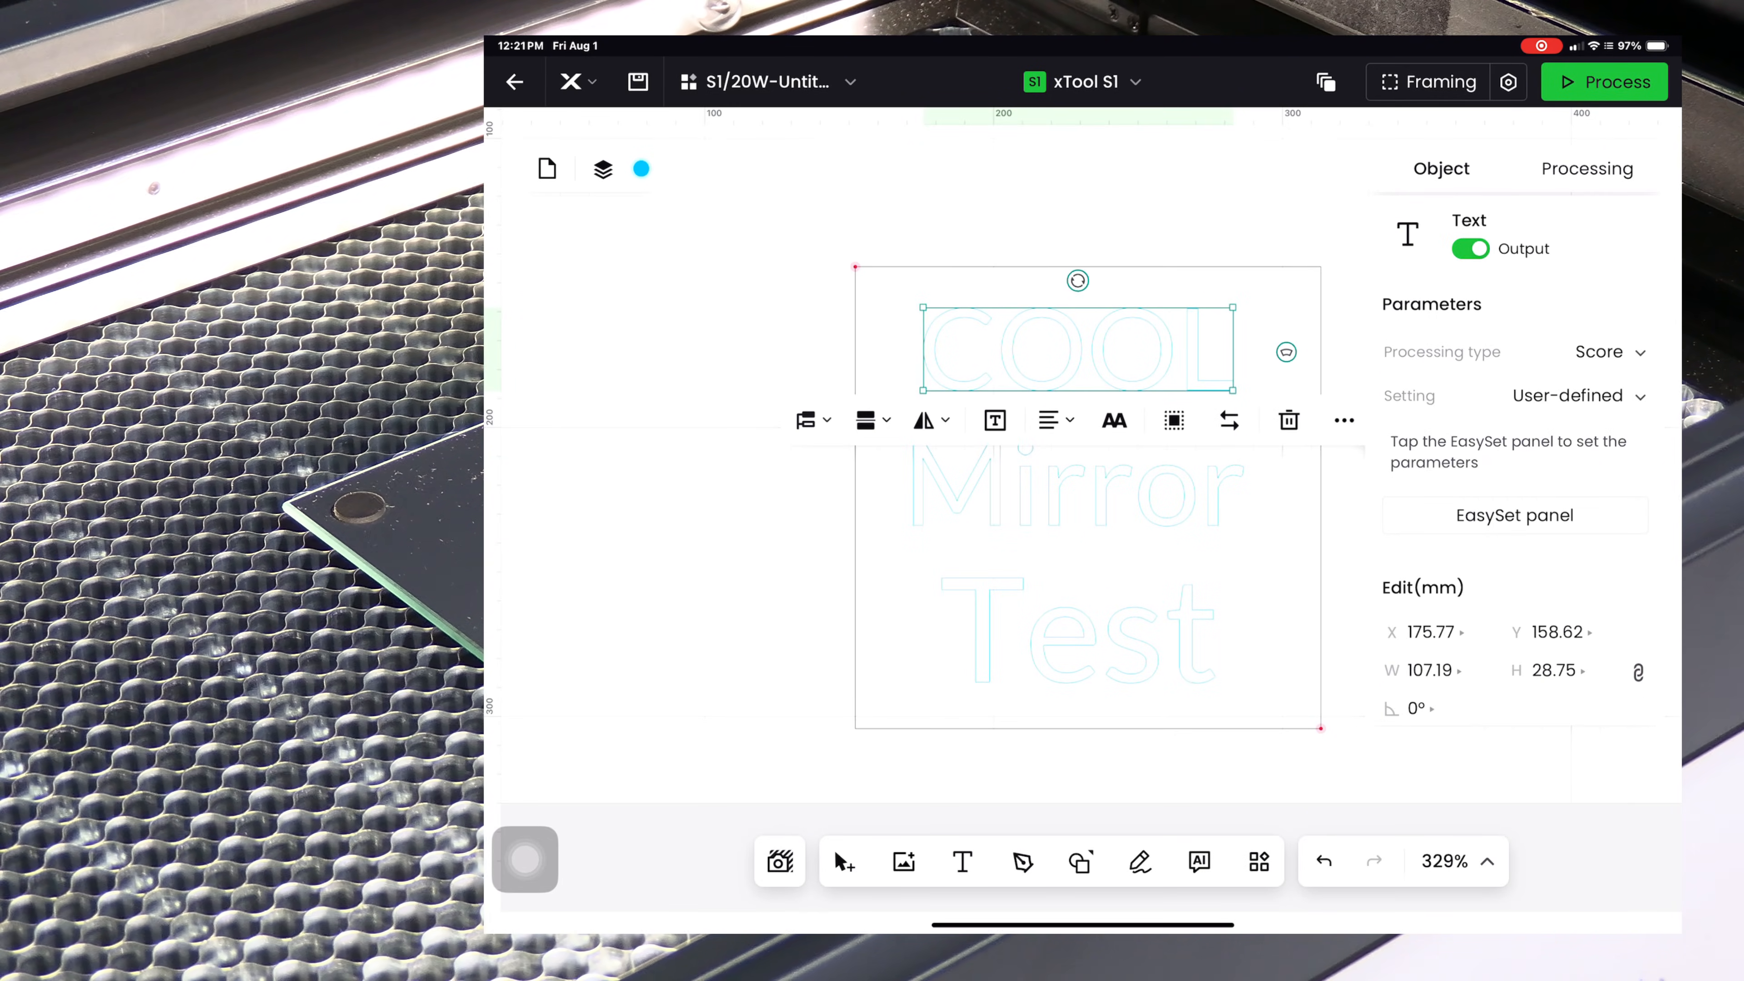
{"action": "left_click", "coordinate": [1605, 351]}
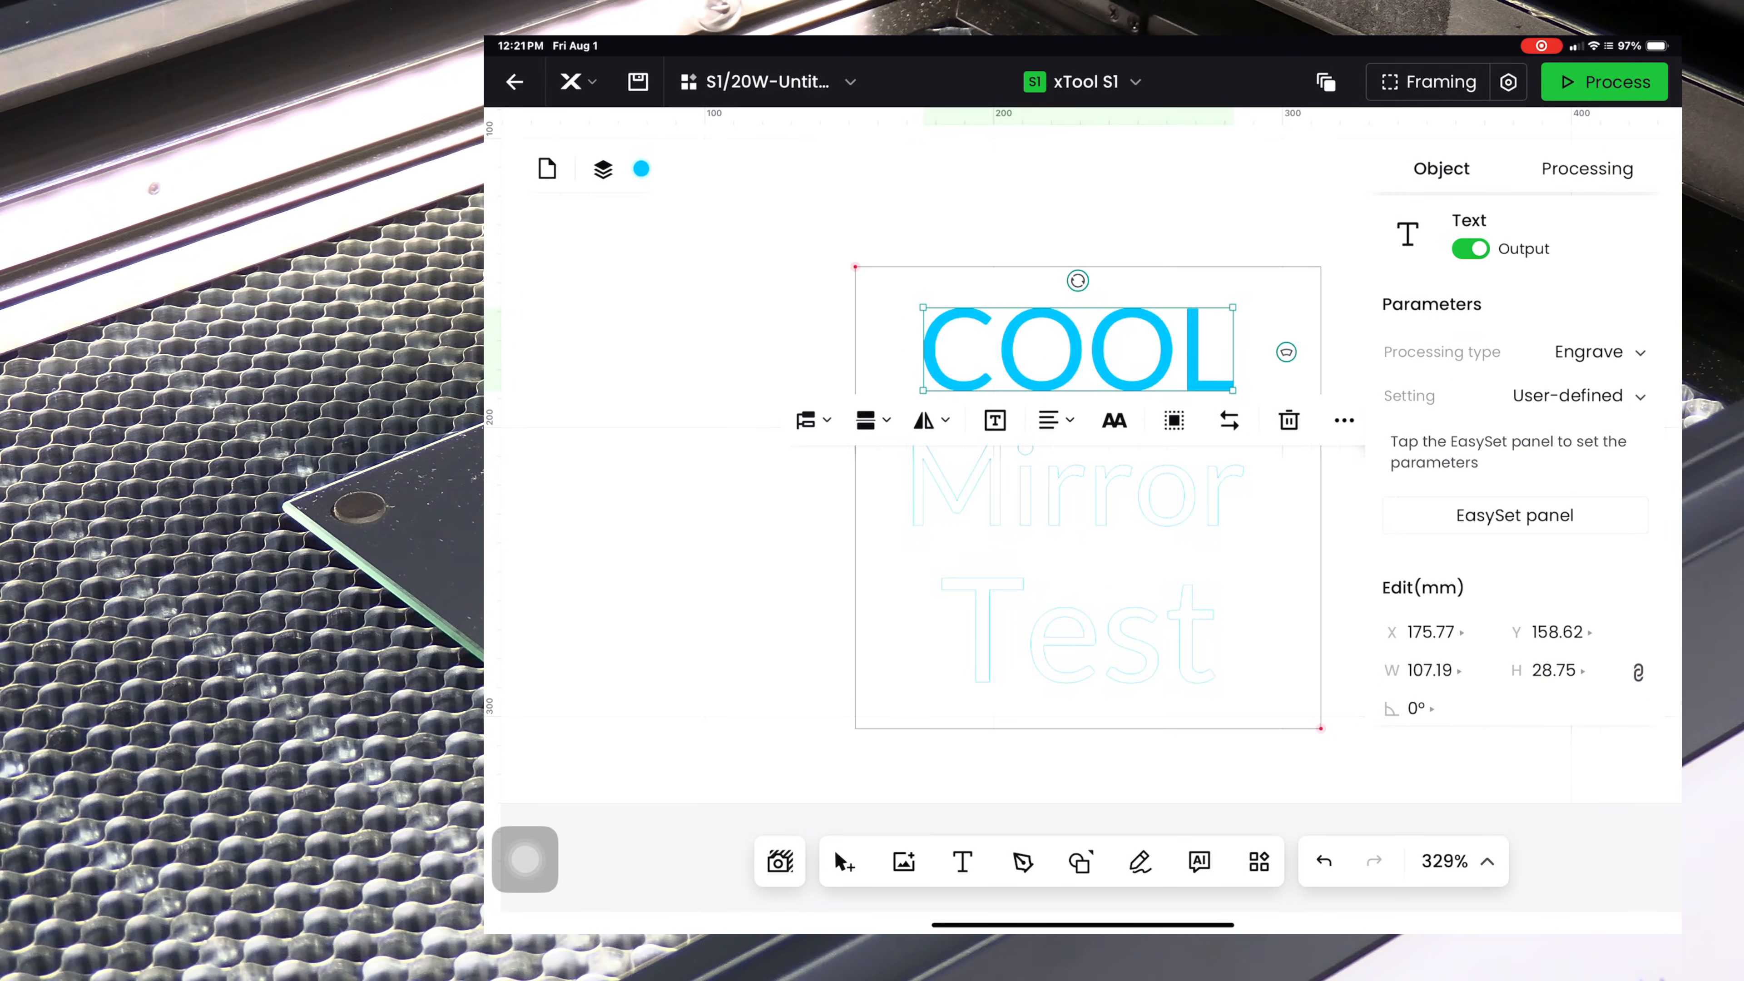
{"action": "left_click", "coordinate": [1592, 351]}
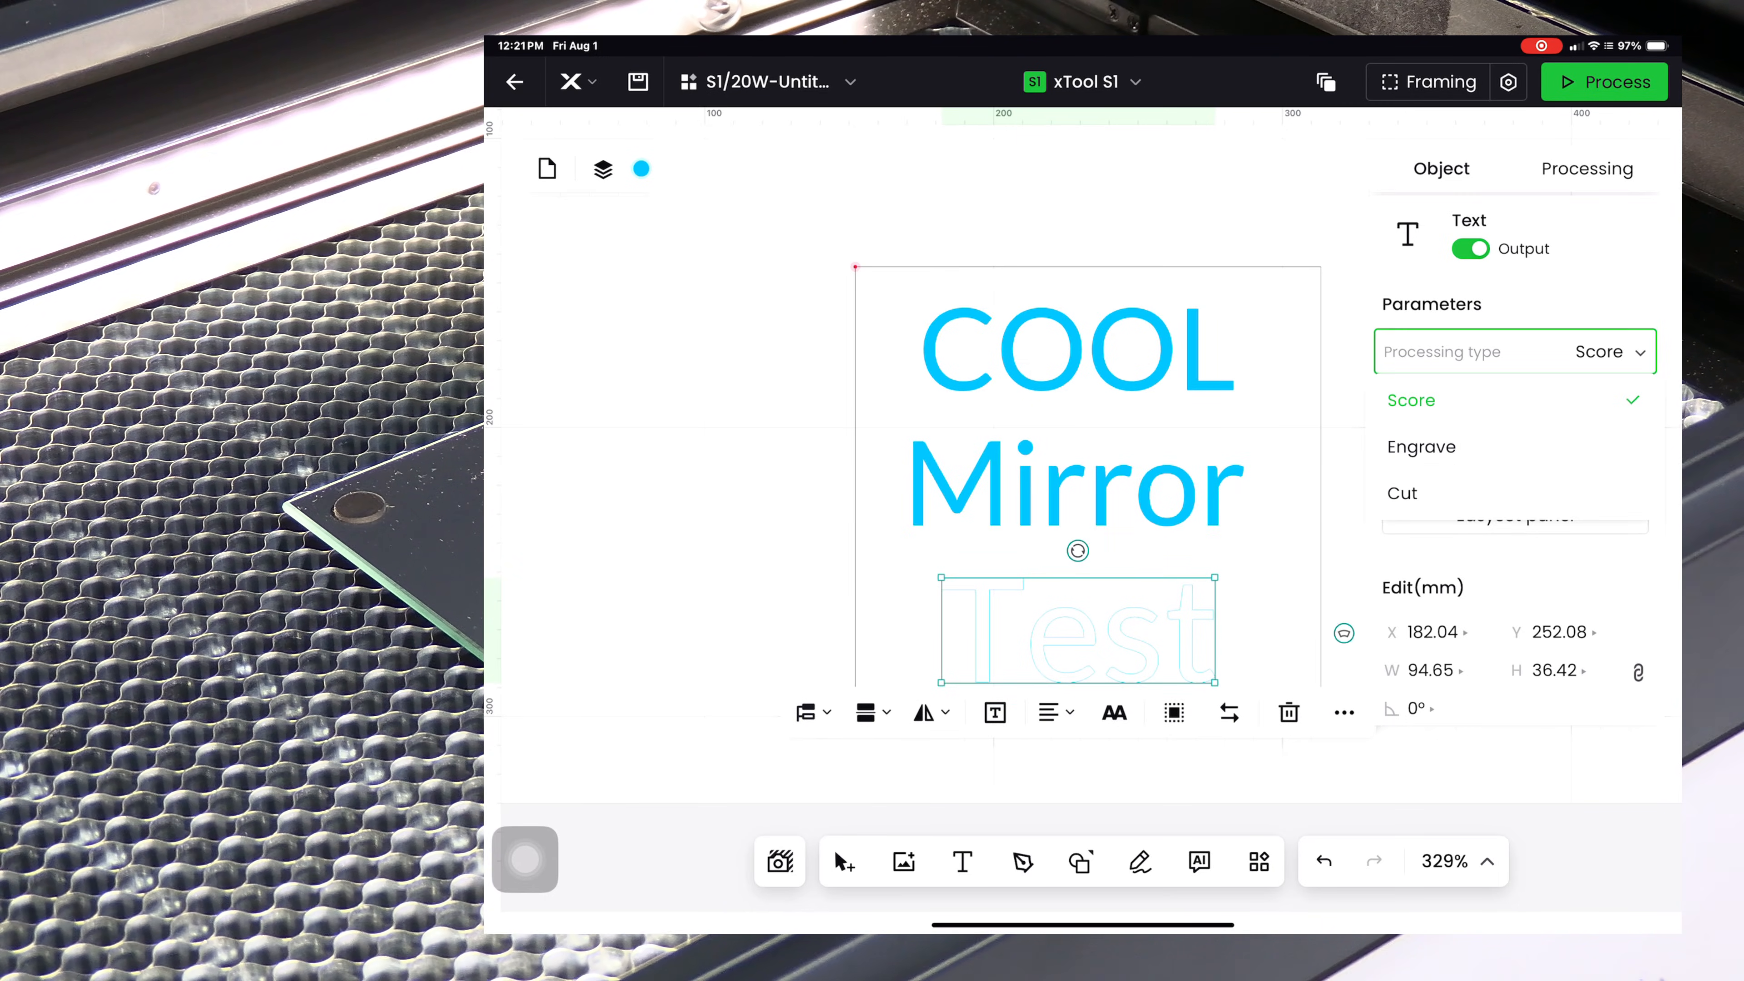
{"action": "left_click", "coordinate": [1421, 446]}
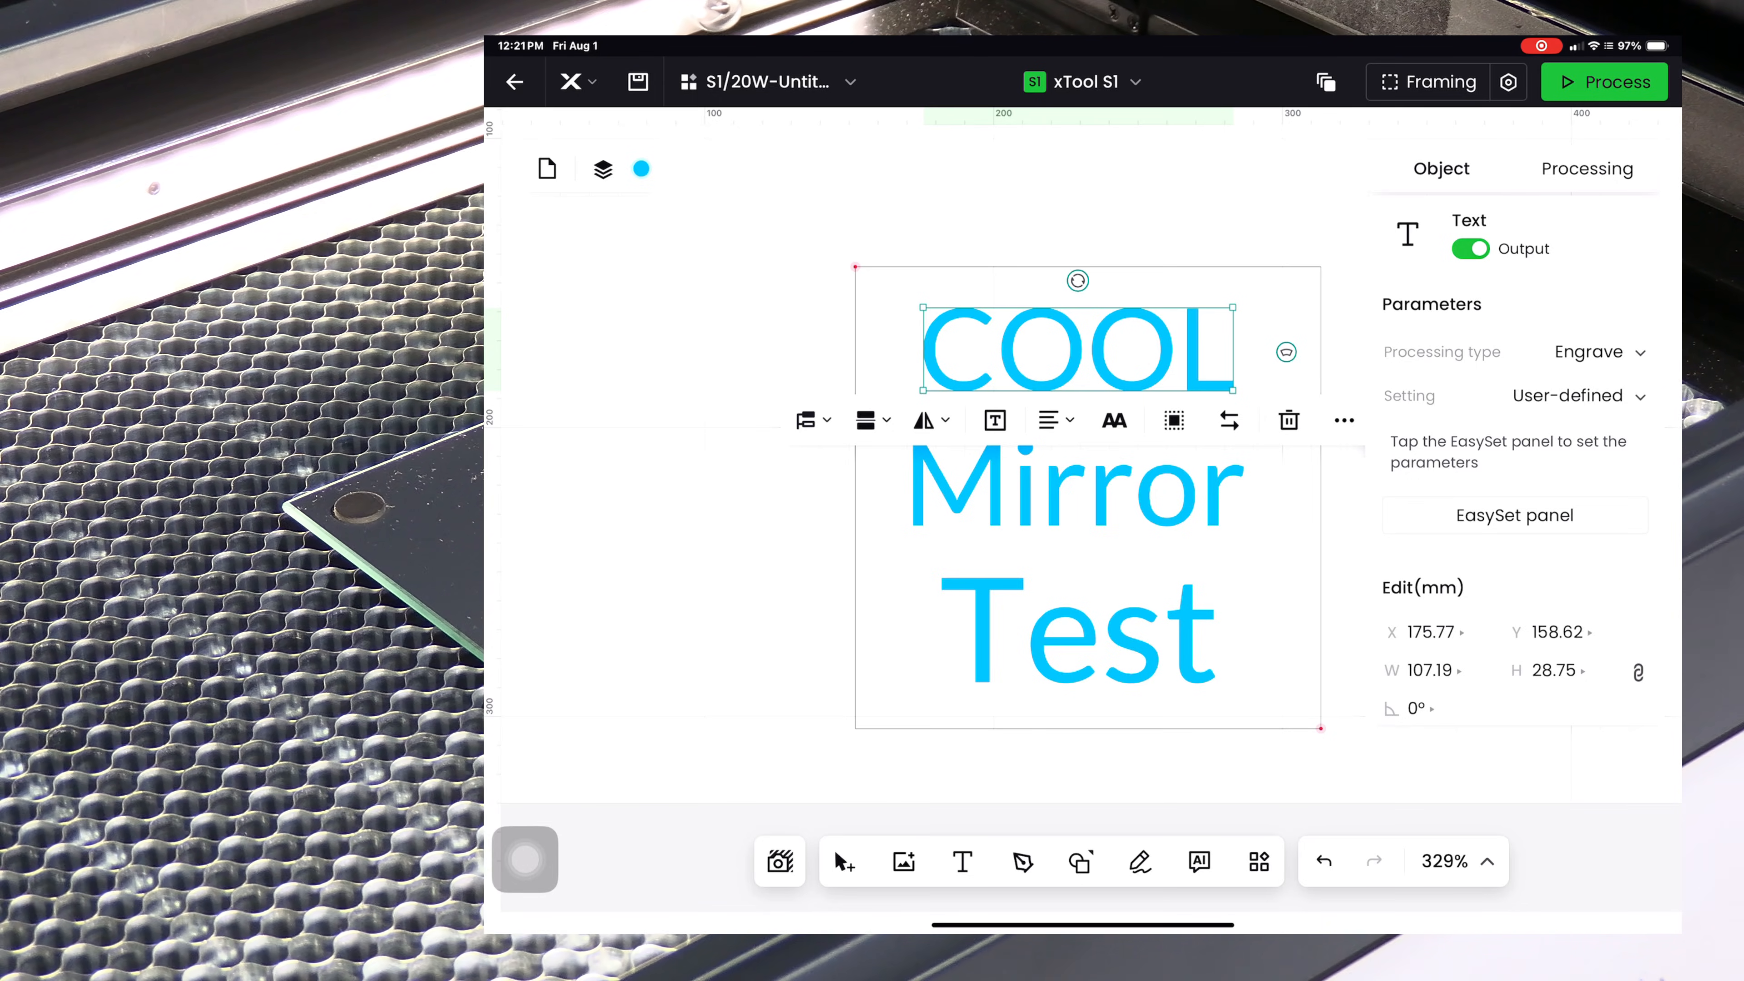
{"action": "left_click", "coordinate": [1586, 168]}
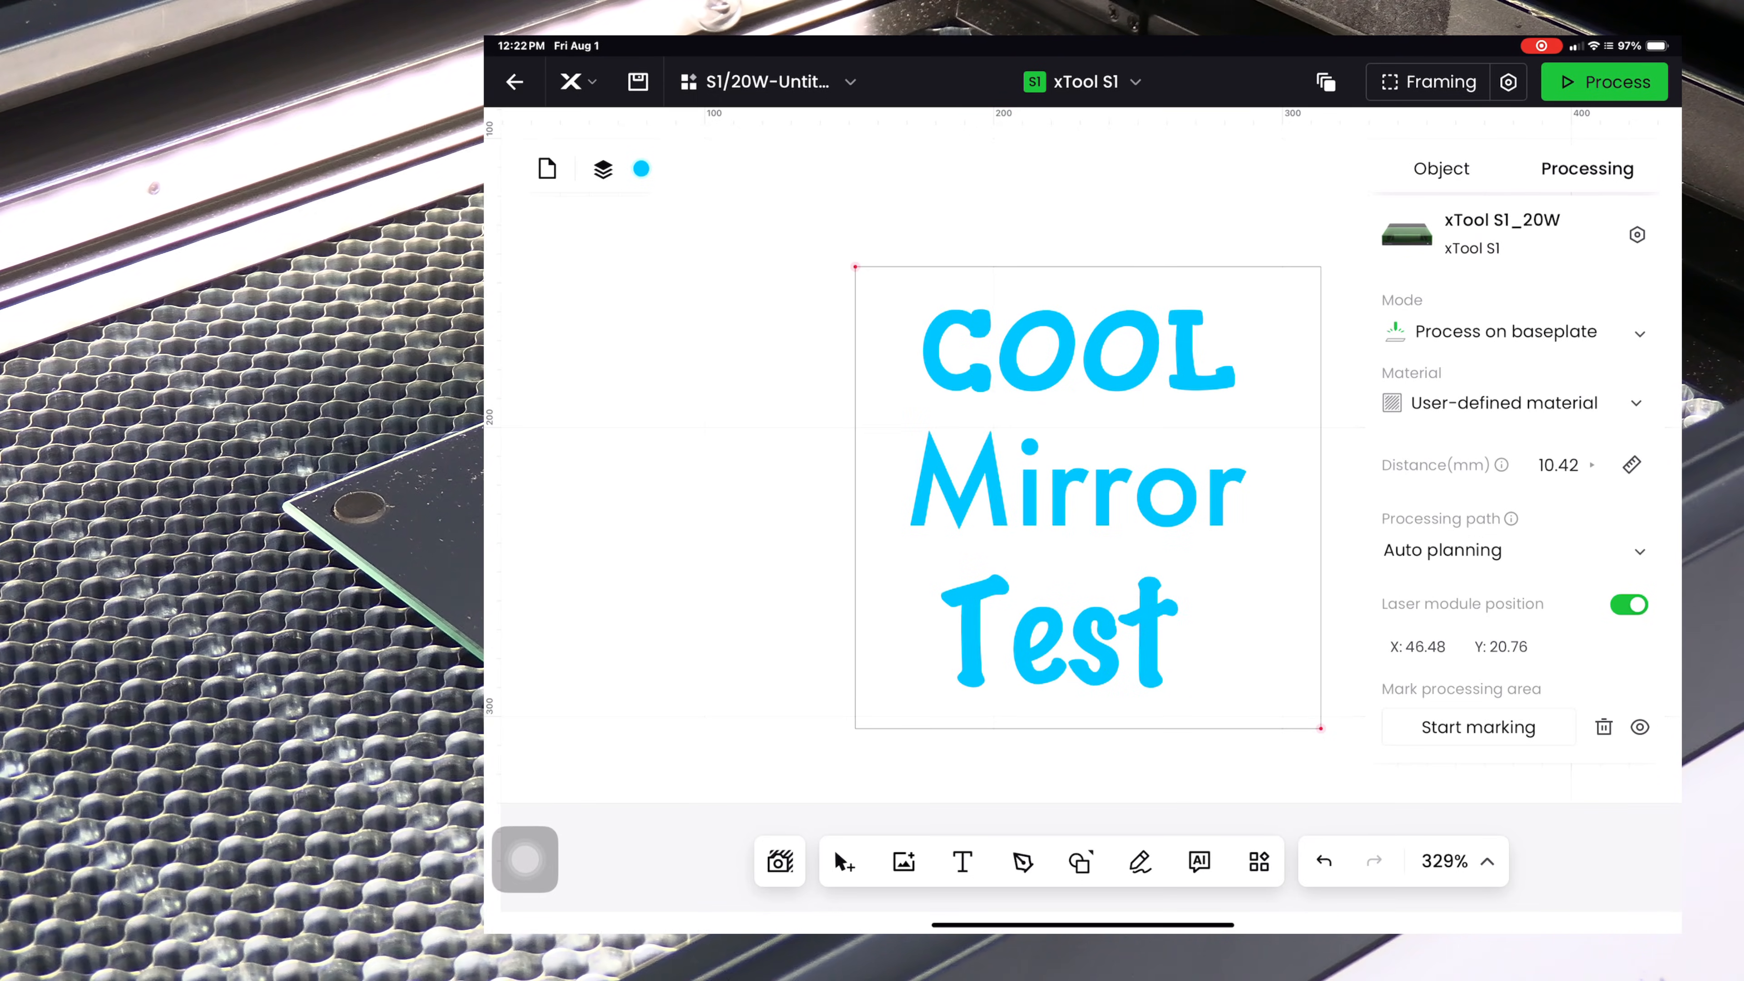
{"action": "left_click", "coordinate": [1507, 402]}
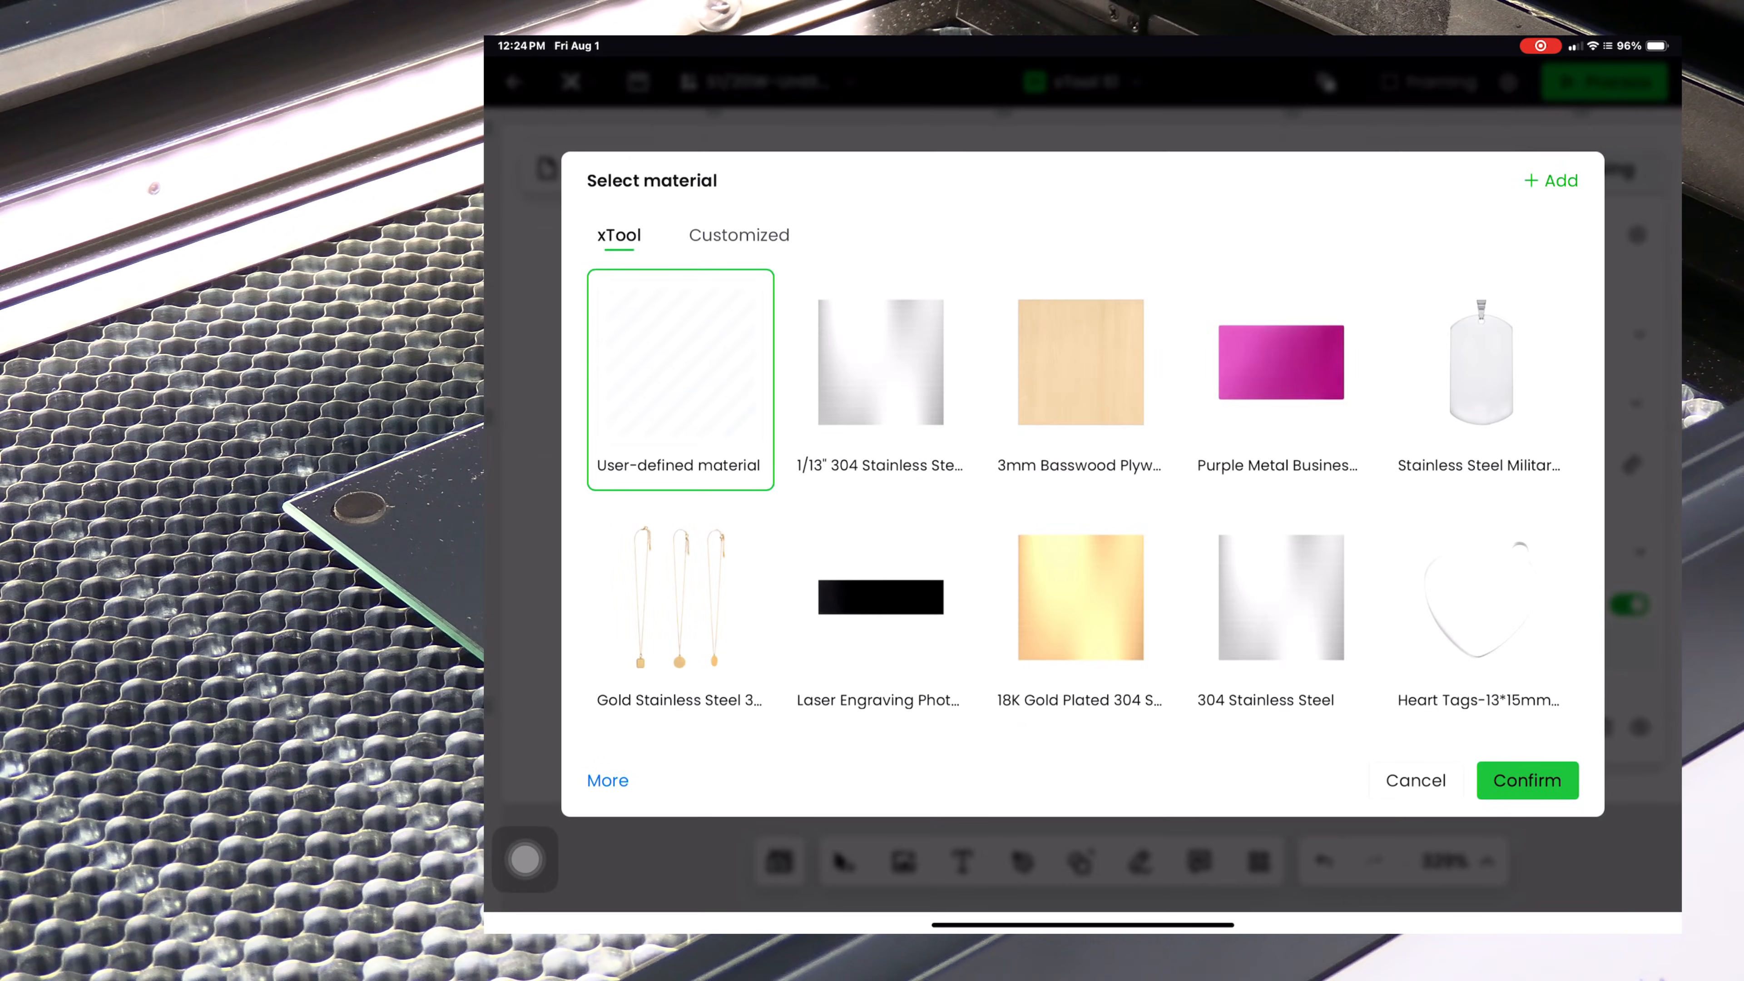
Apply the Black Metal Business Card material preset: 30% power, 300 mm/s, one pass
{"action": "scroll", "scroll_direction": "down", "scroll_amount": 3}
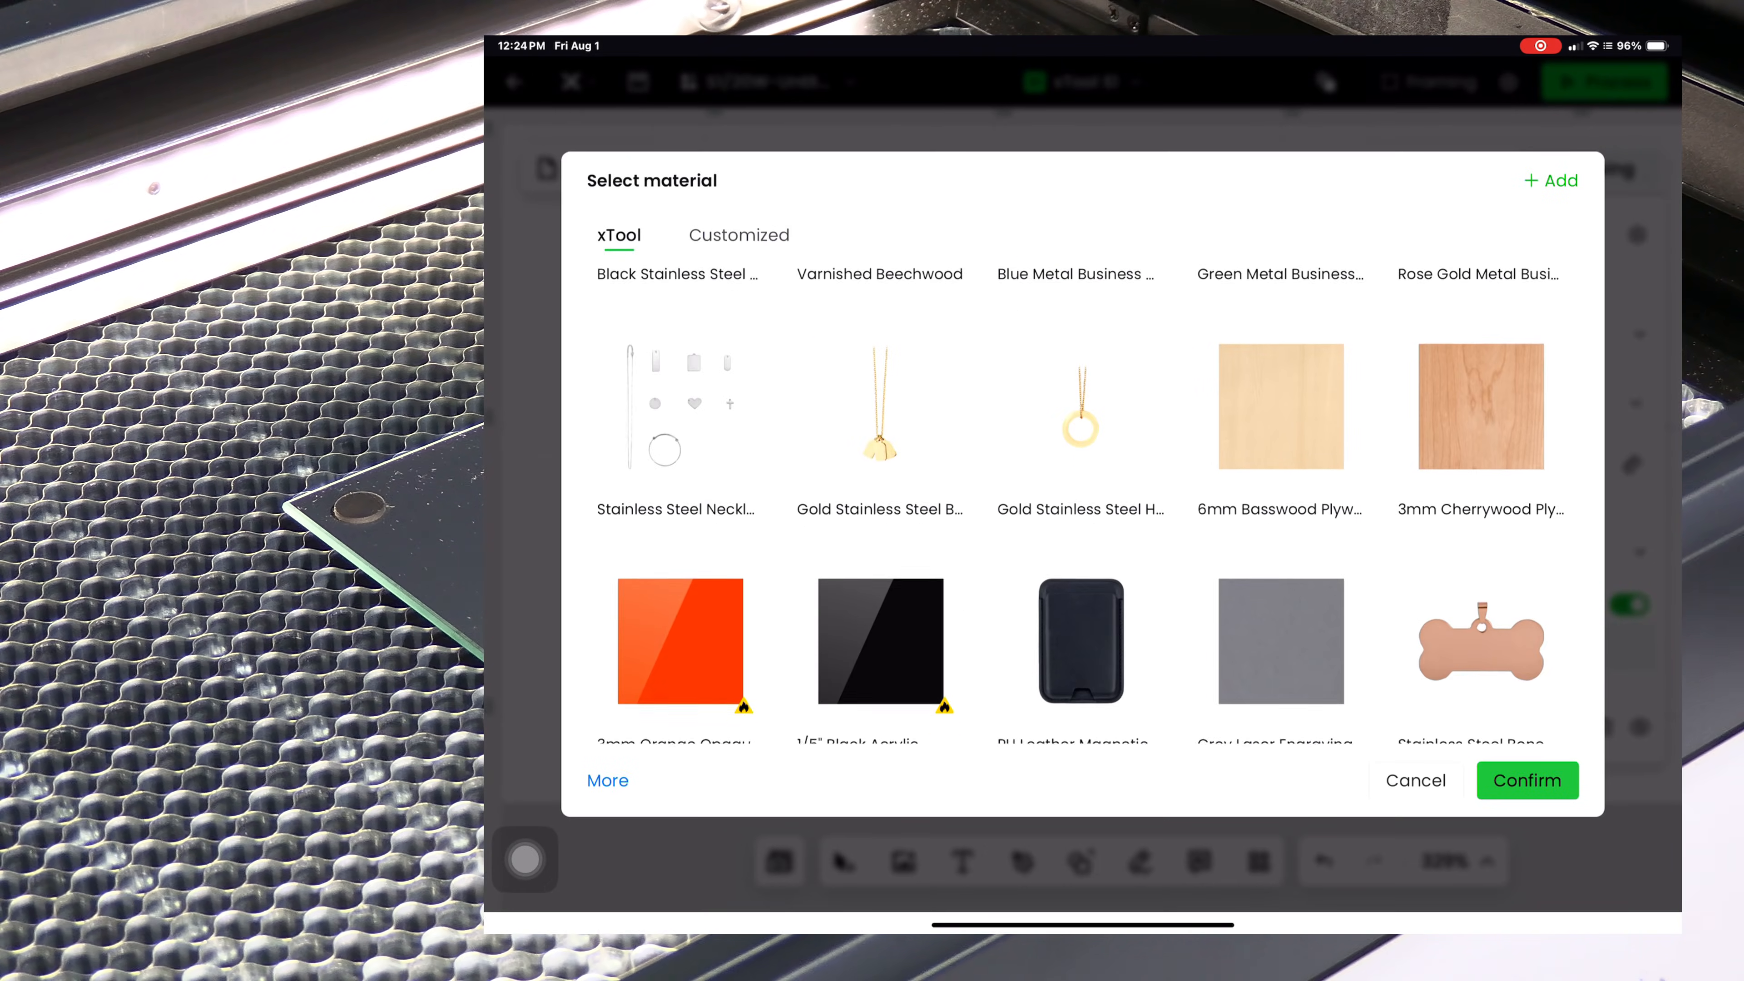
{"action": "scroll", "scroll_direction": "down", "scroll_amount": 3}
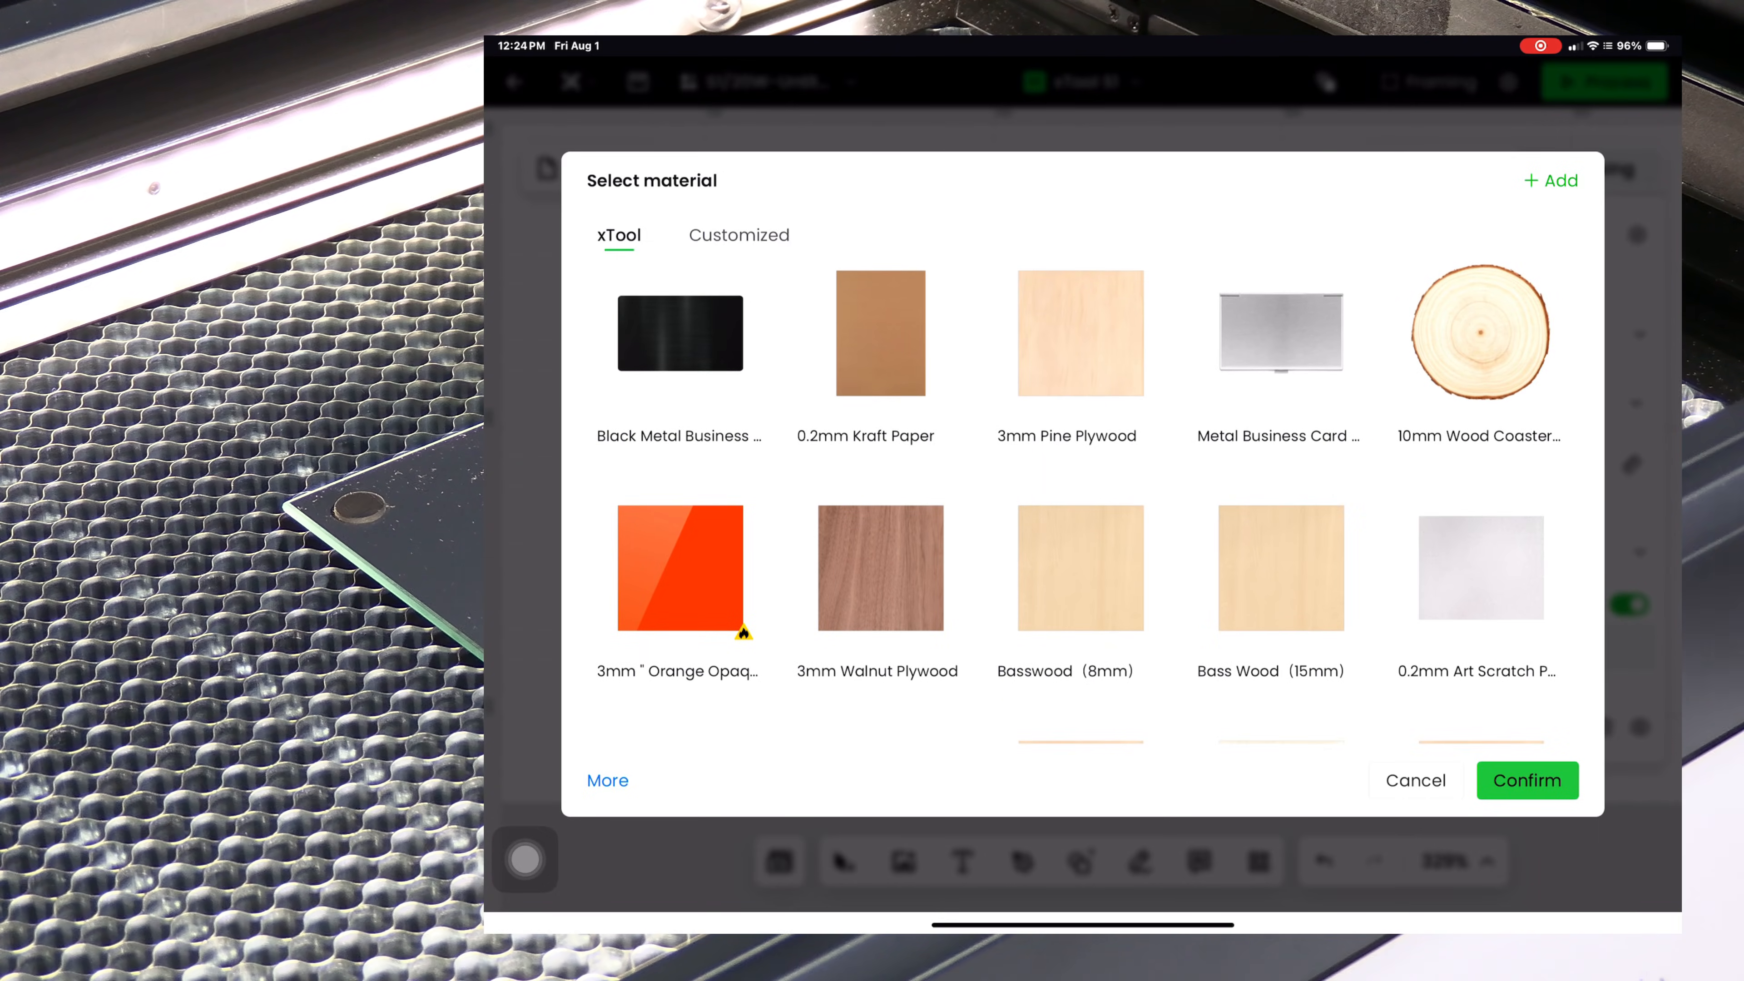
{"action": "left_click", "coordinate": [679, 333]}
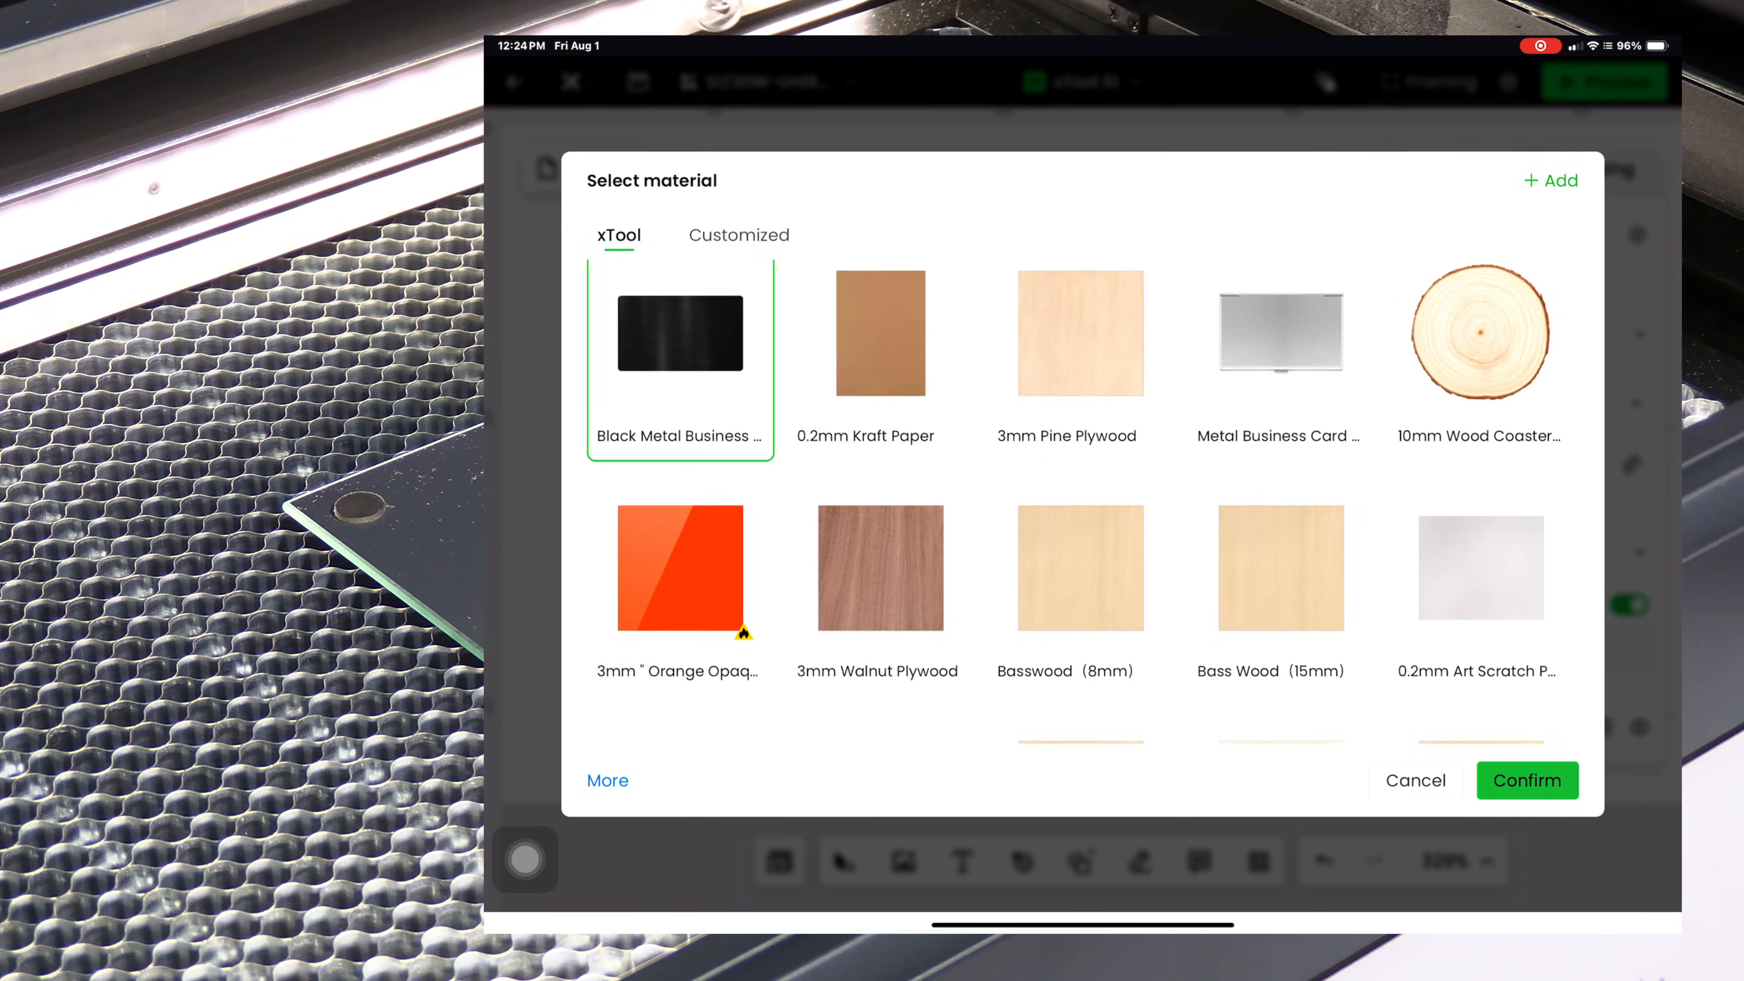
{"action": "left_click", "coordinate": [1527, 779]}
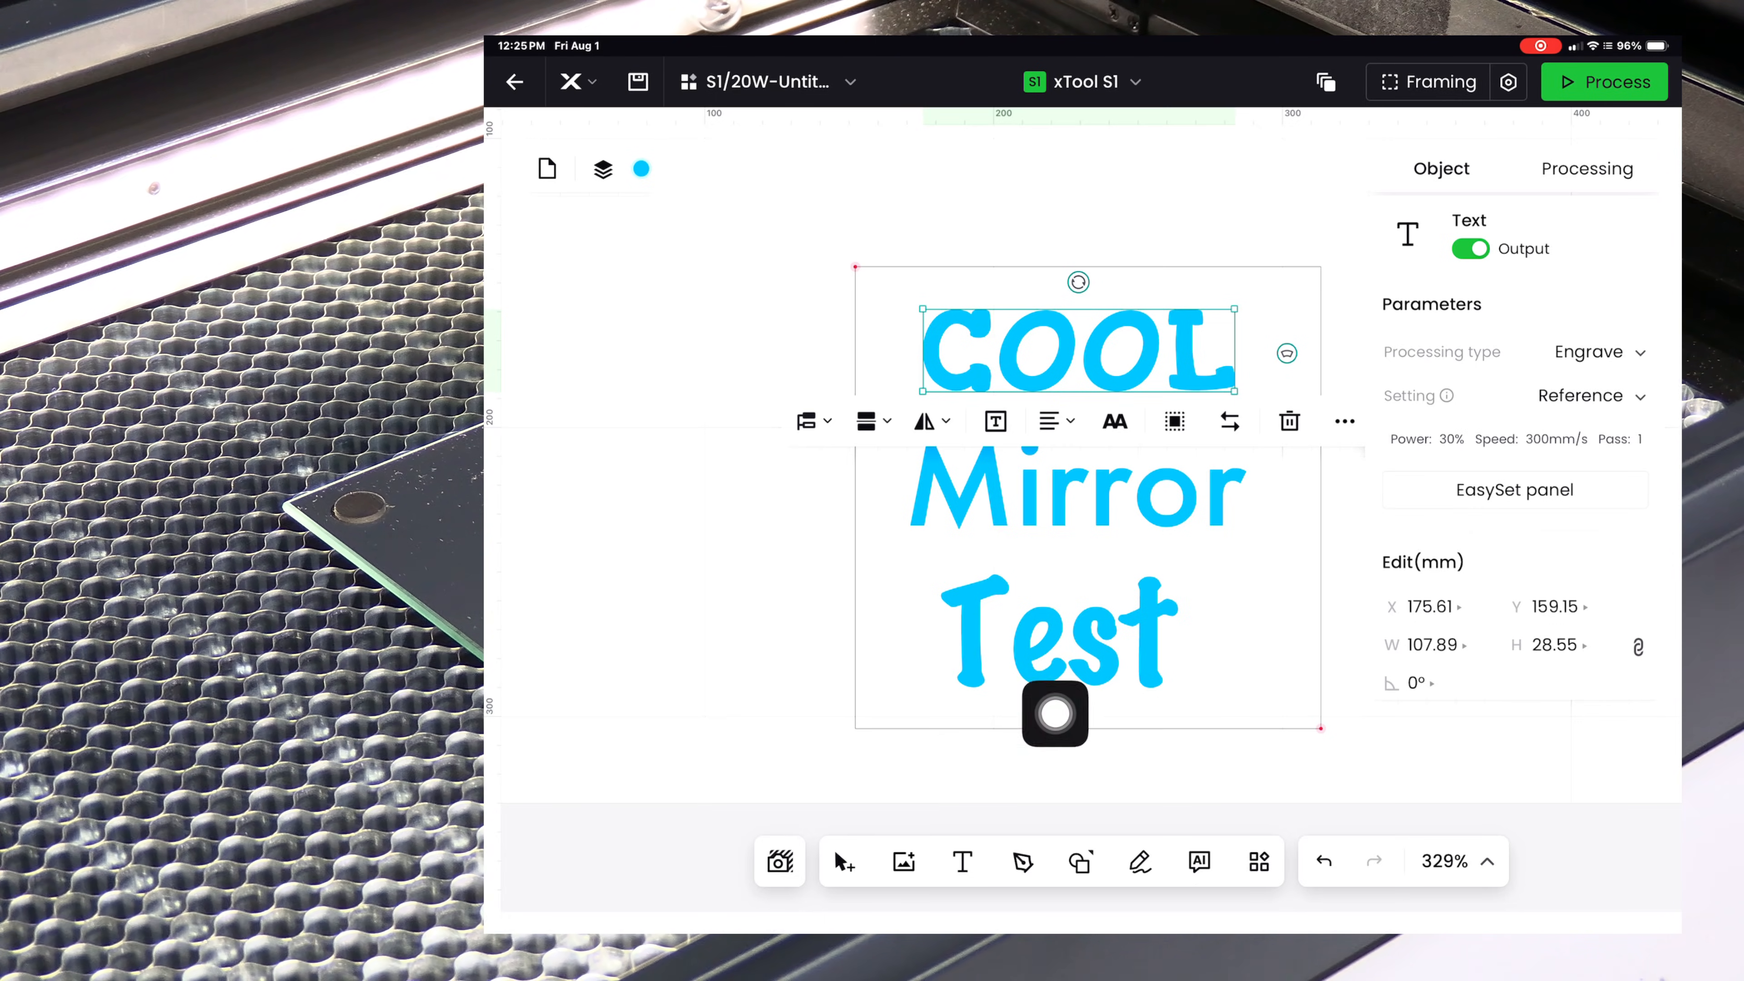
{"action": "left_click", "coordinate": [1586, 168]}
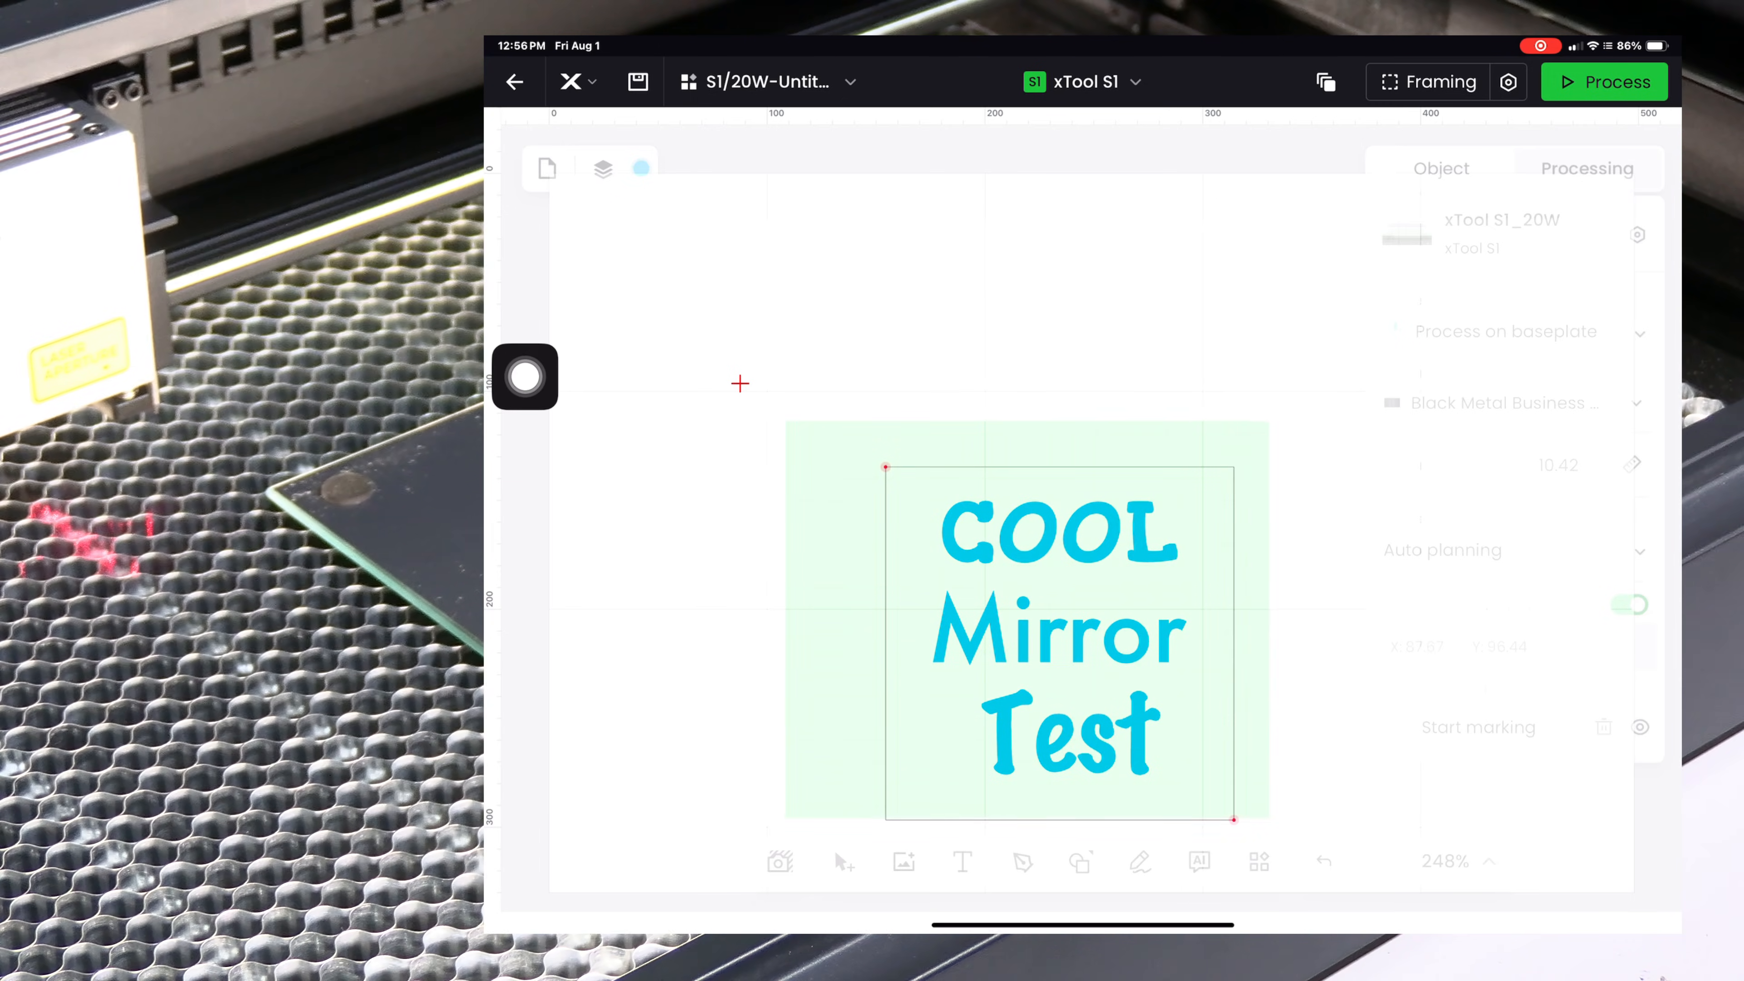
Reflect the COOL Mirror Test text horizontally so it reads backwards
{"action": "left_click", "coordinate": [1056, 623]}
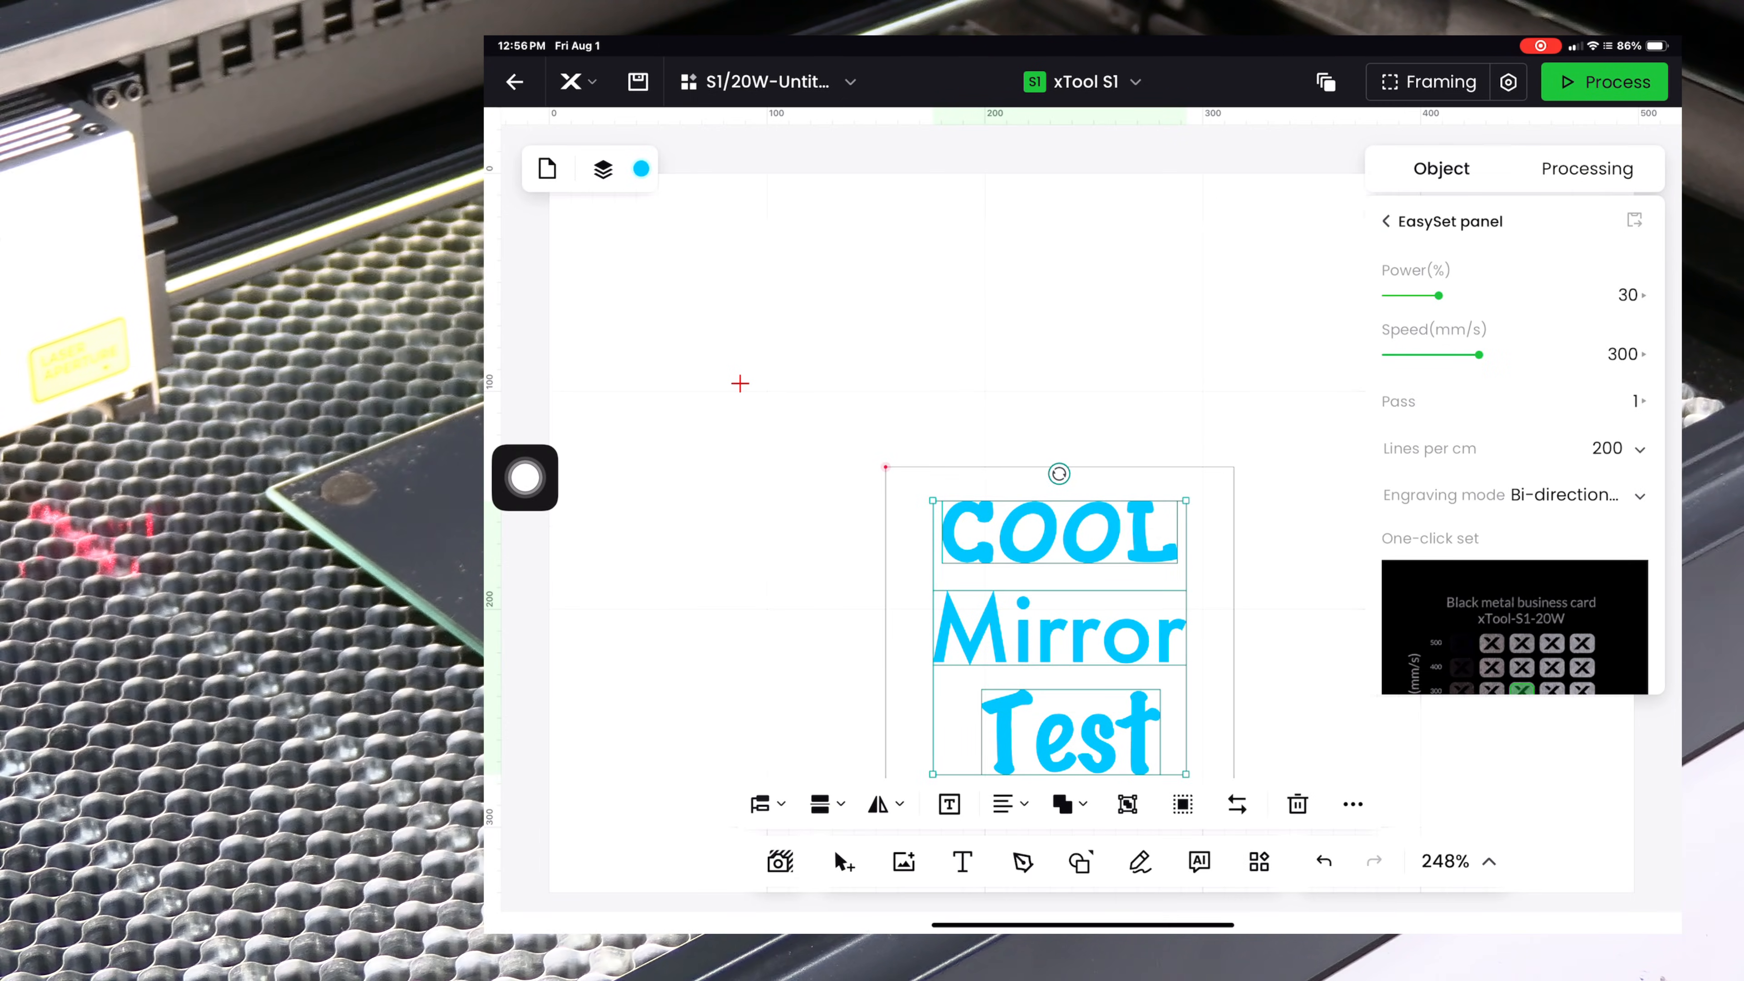
{"action": "left_click", "coordinate": [884, 803]}
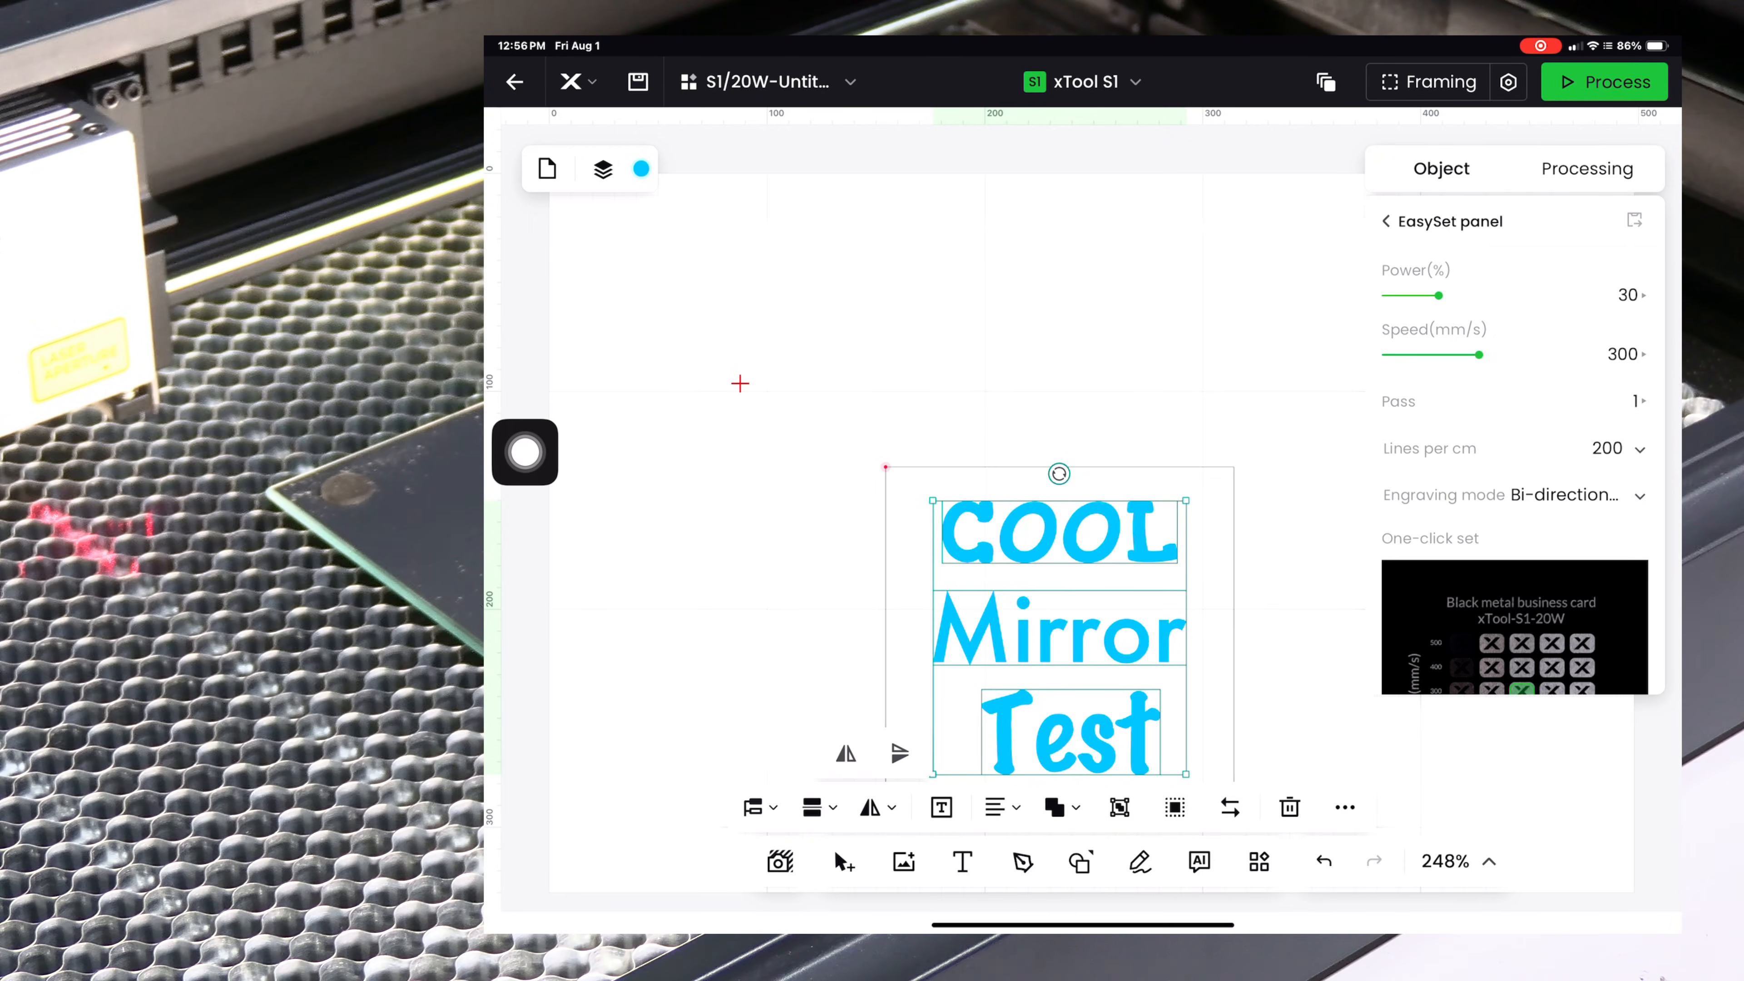
{"action": "left_click", "coordinate": [843, 753]}
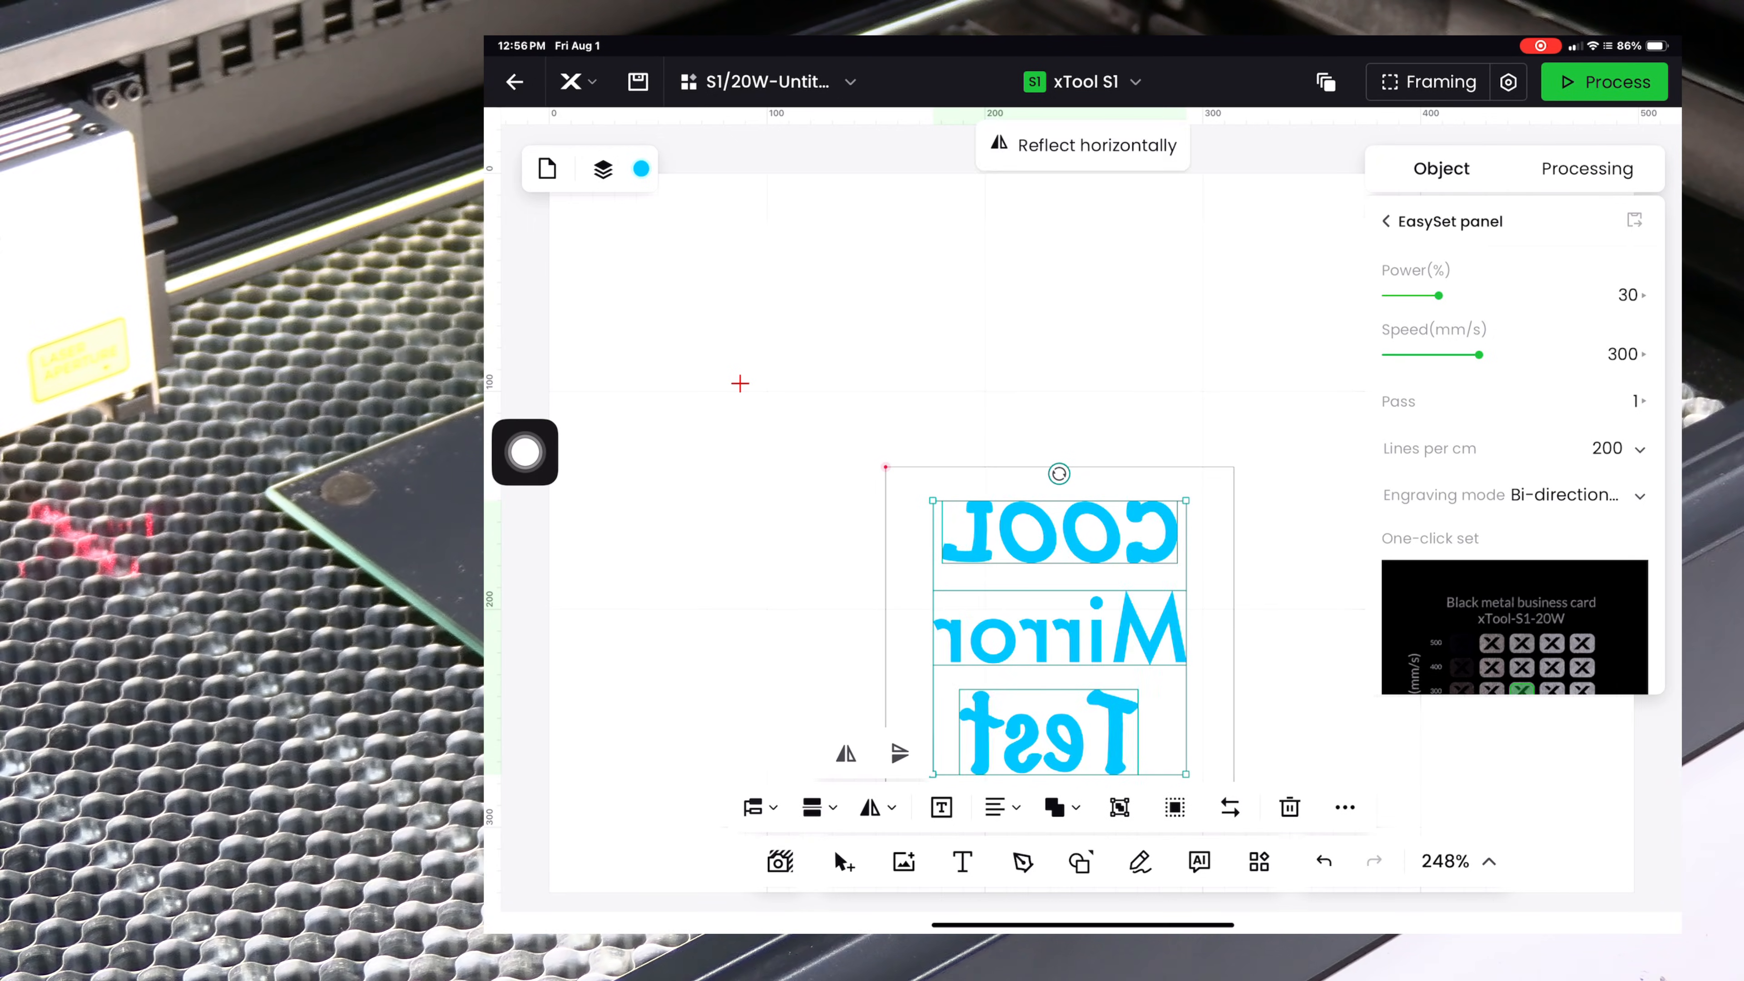
{"action": "left_click", "coordinate": [1586, 168]}
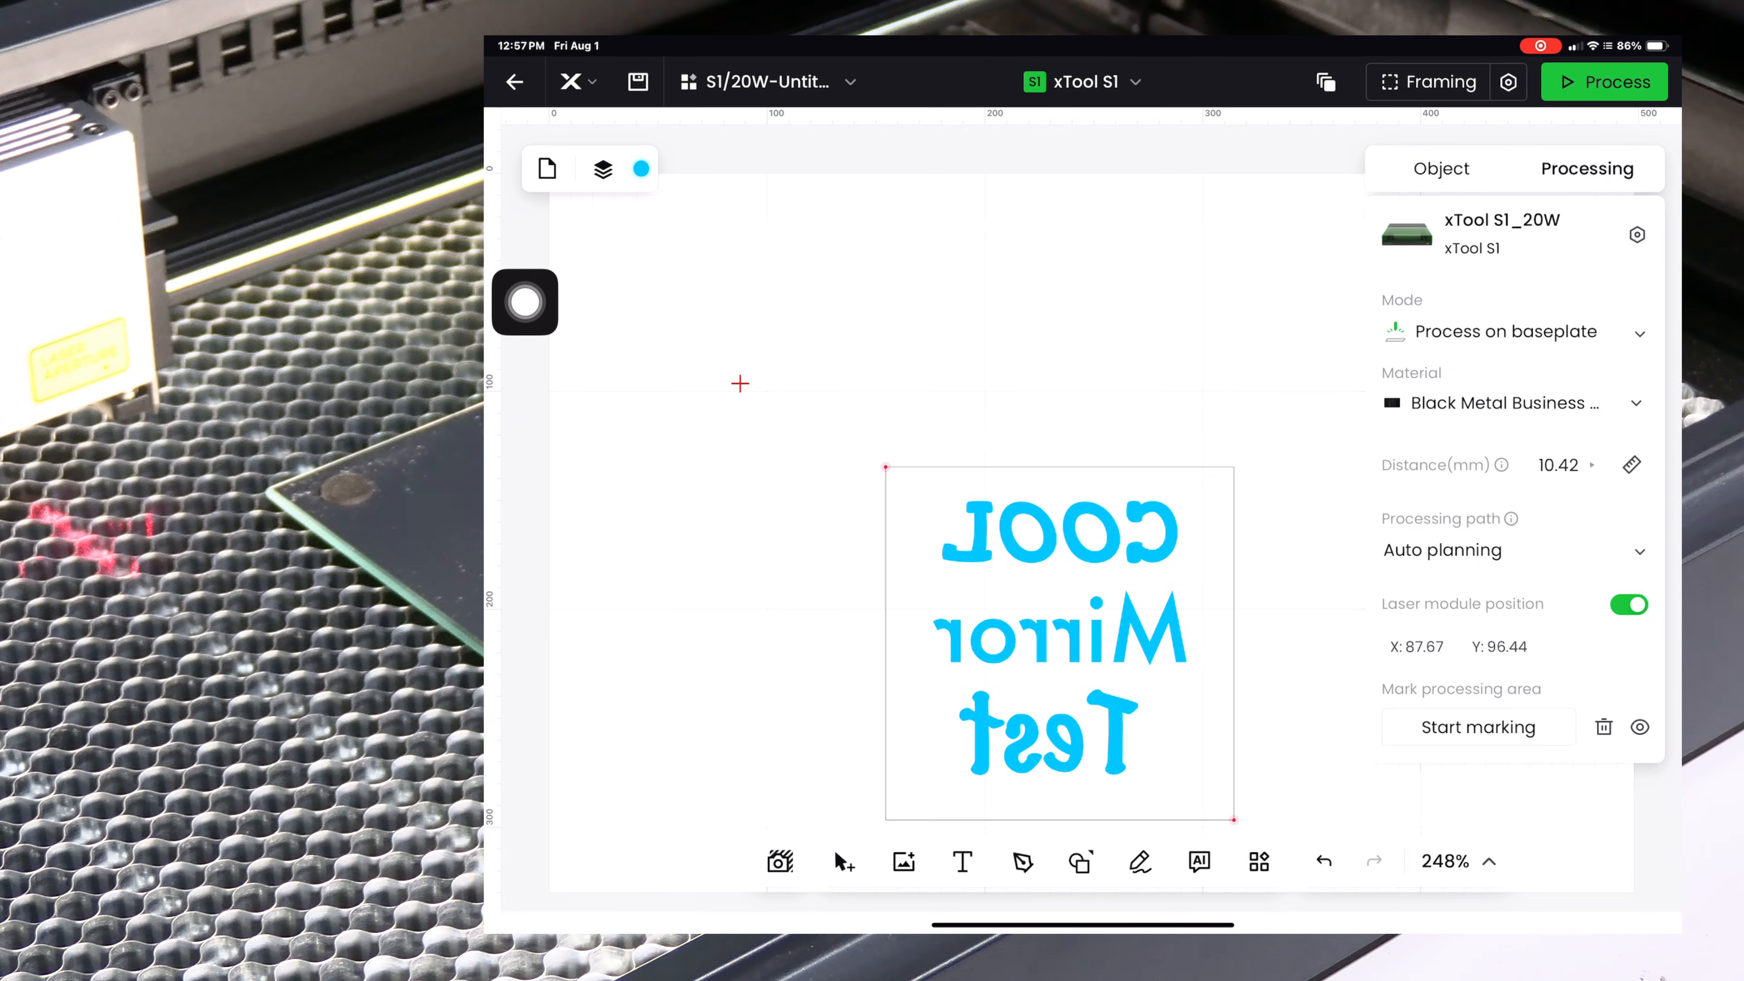
Raise the mirrored text's engraving power to 40% at 300 mm/s via the EasySet grid
{"action": "left_click", "coordinate": [524, 303]}
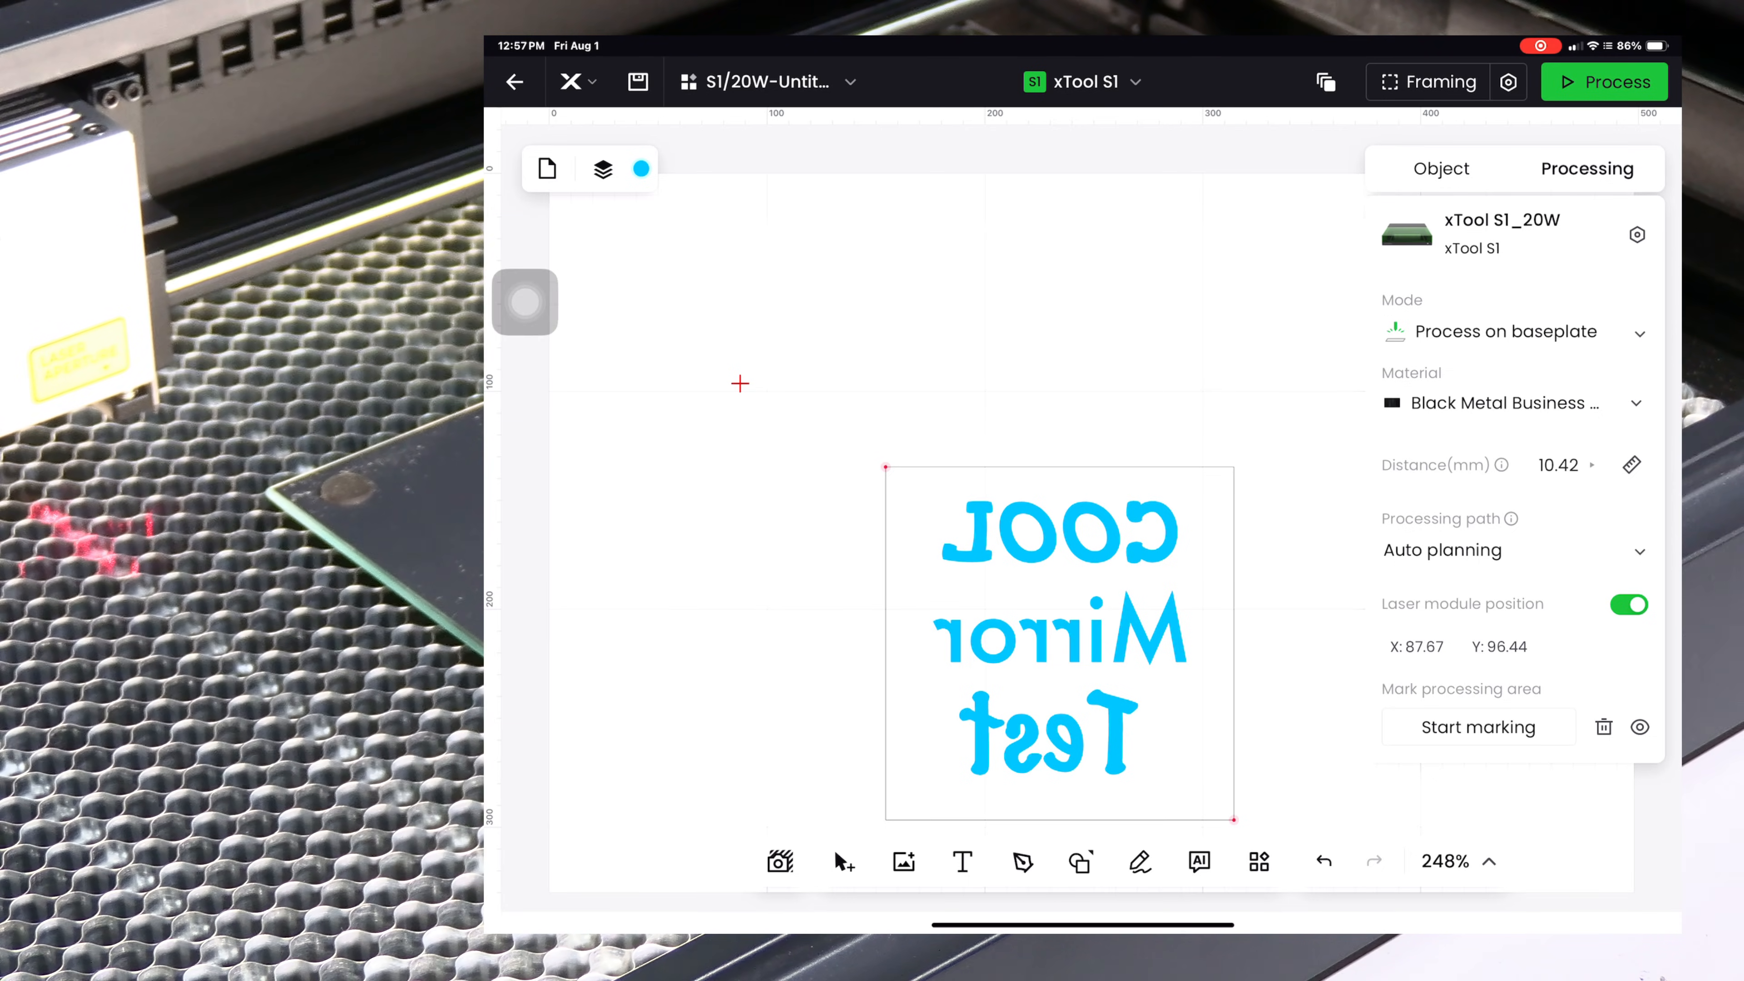
{"action": "left_click", "coordinate": [1059, 639]}
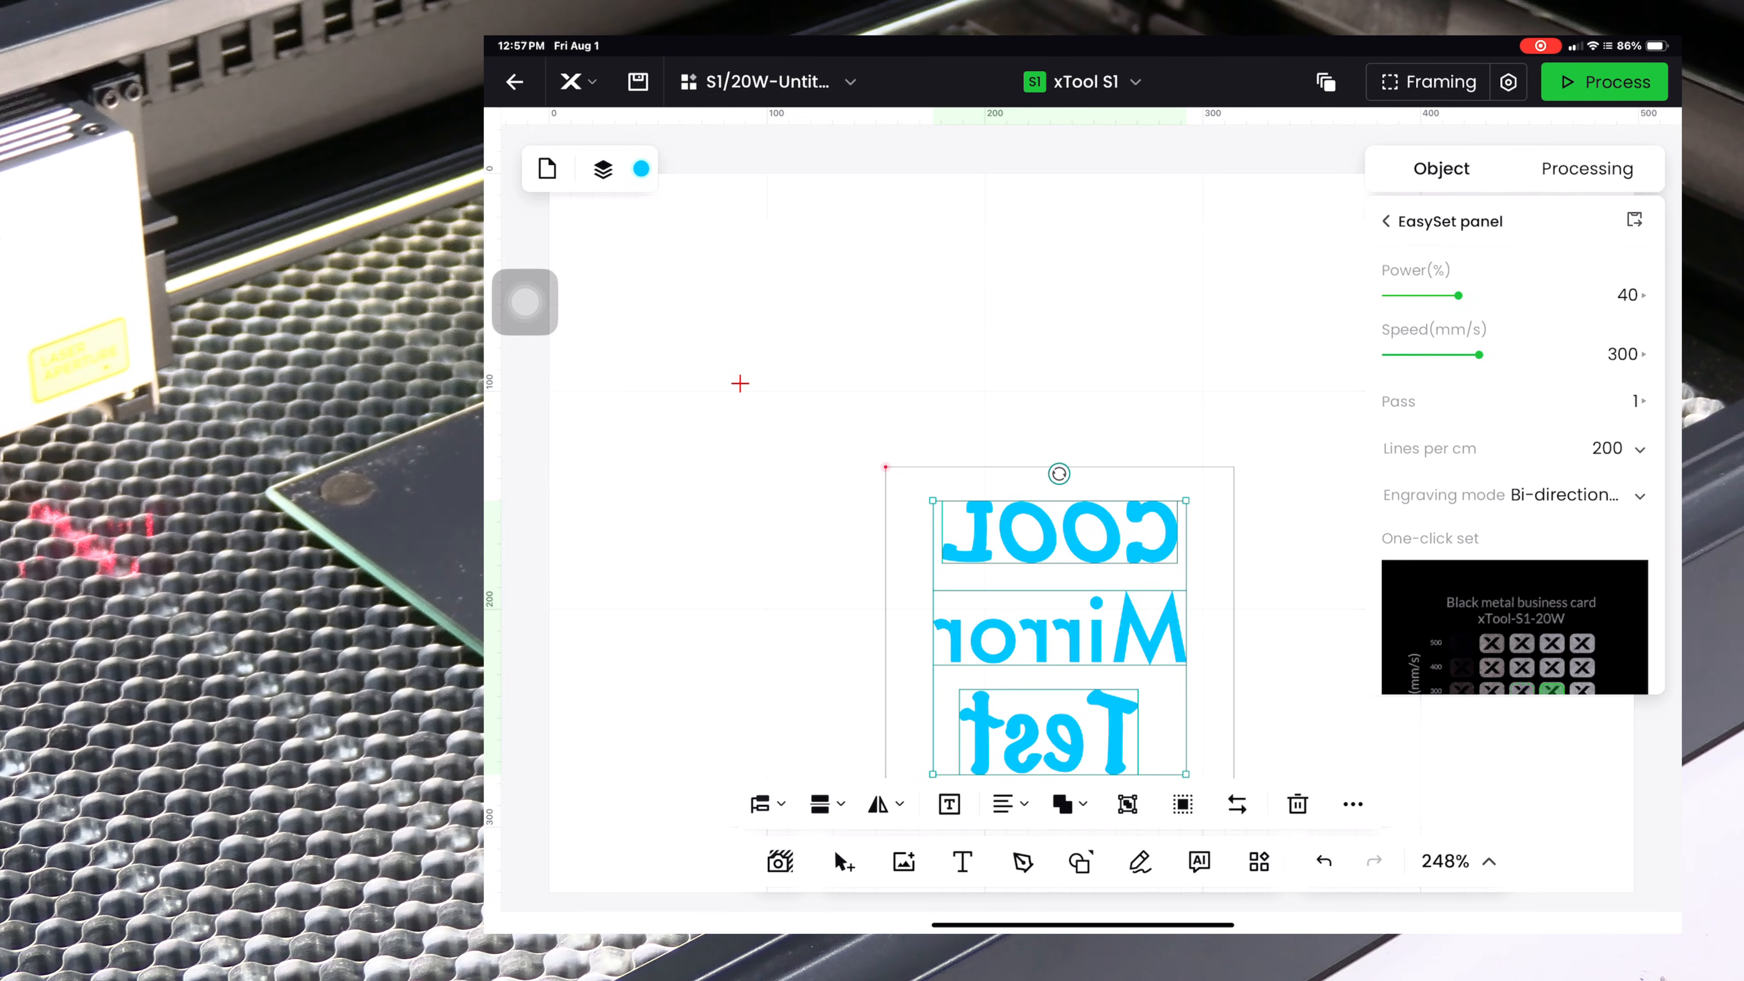
{"action": "left_click", "coordinate": [1587, 168]}
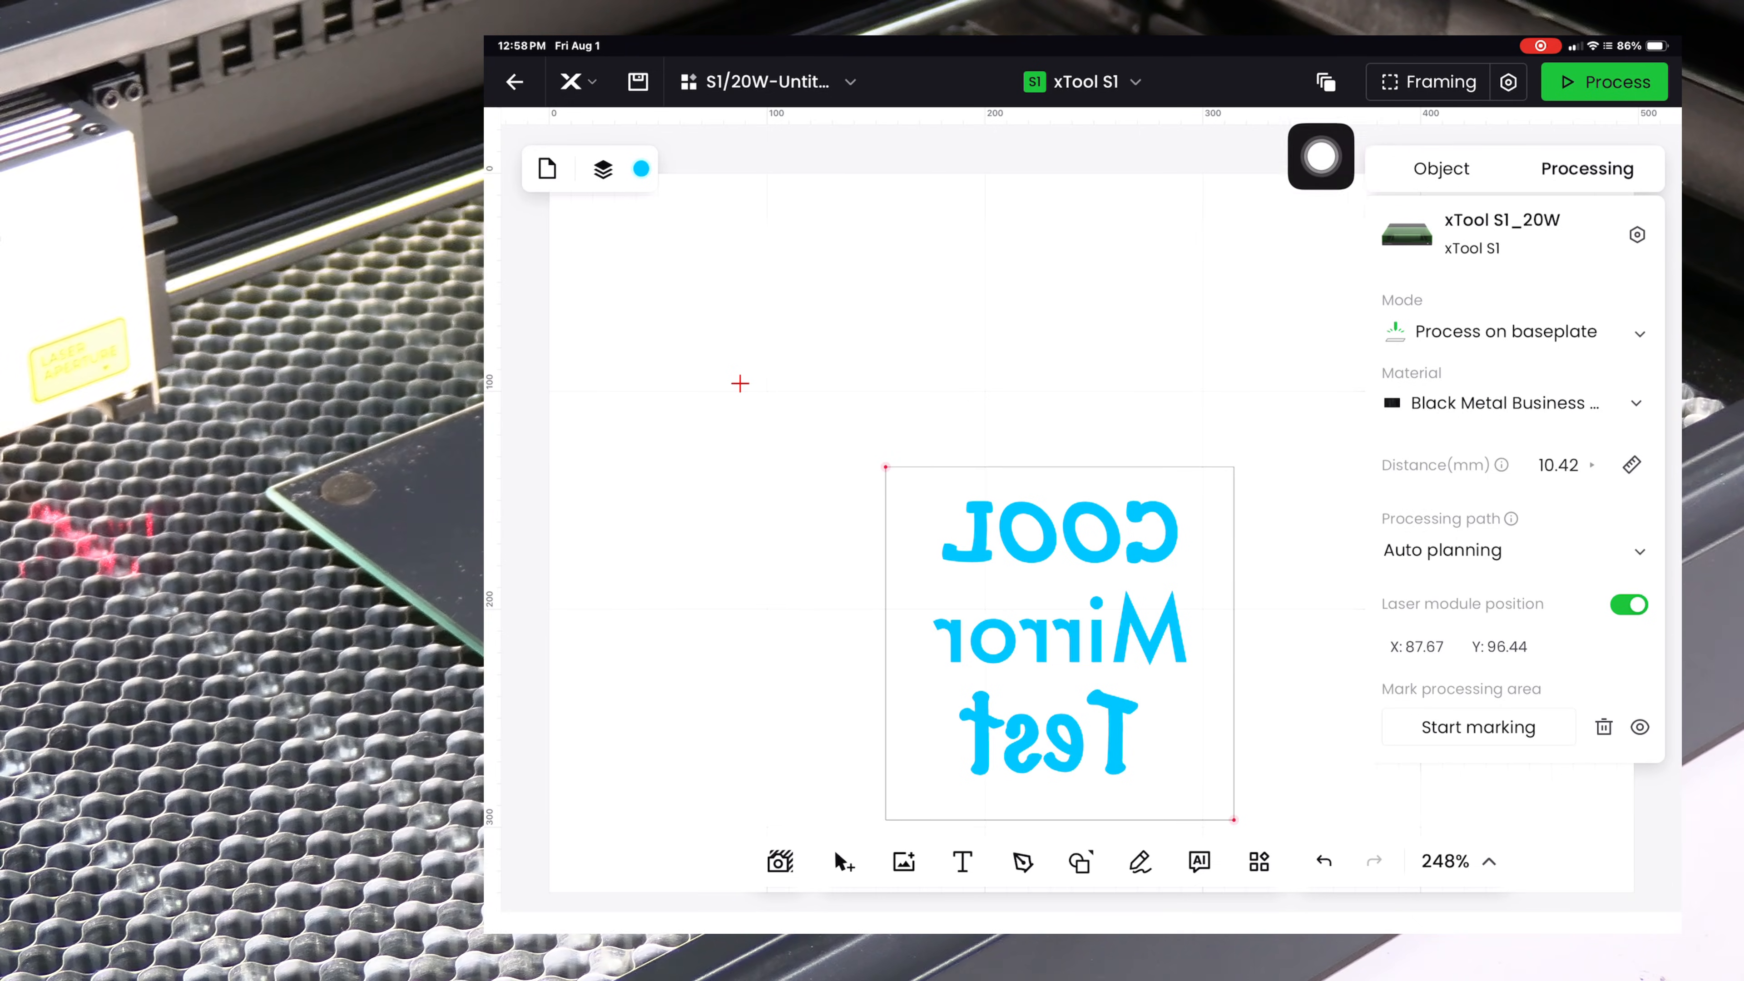
Run Framing to trace the design outline on the mirror and confirm it completed
{"action": "left_click", "coordinate": [1442, 80]}
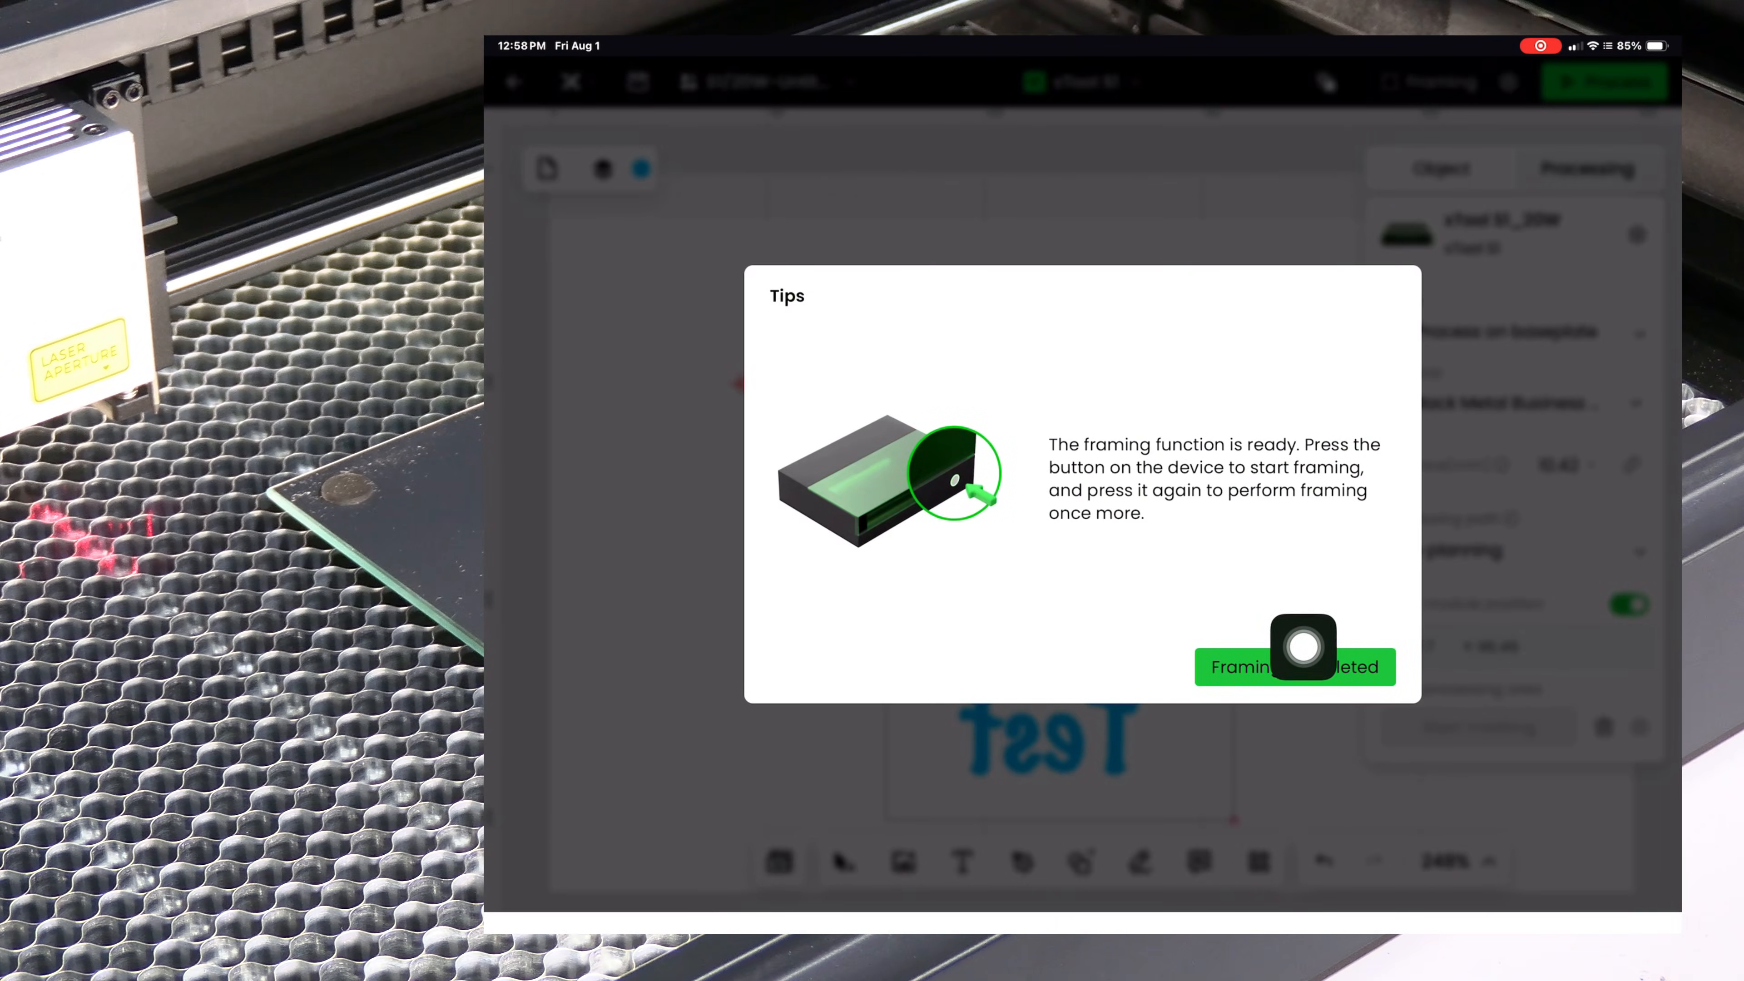
{"action": "left_click", "coordinate": [1293, 666]}
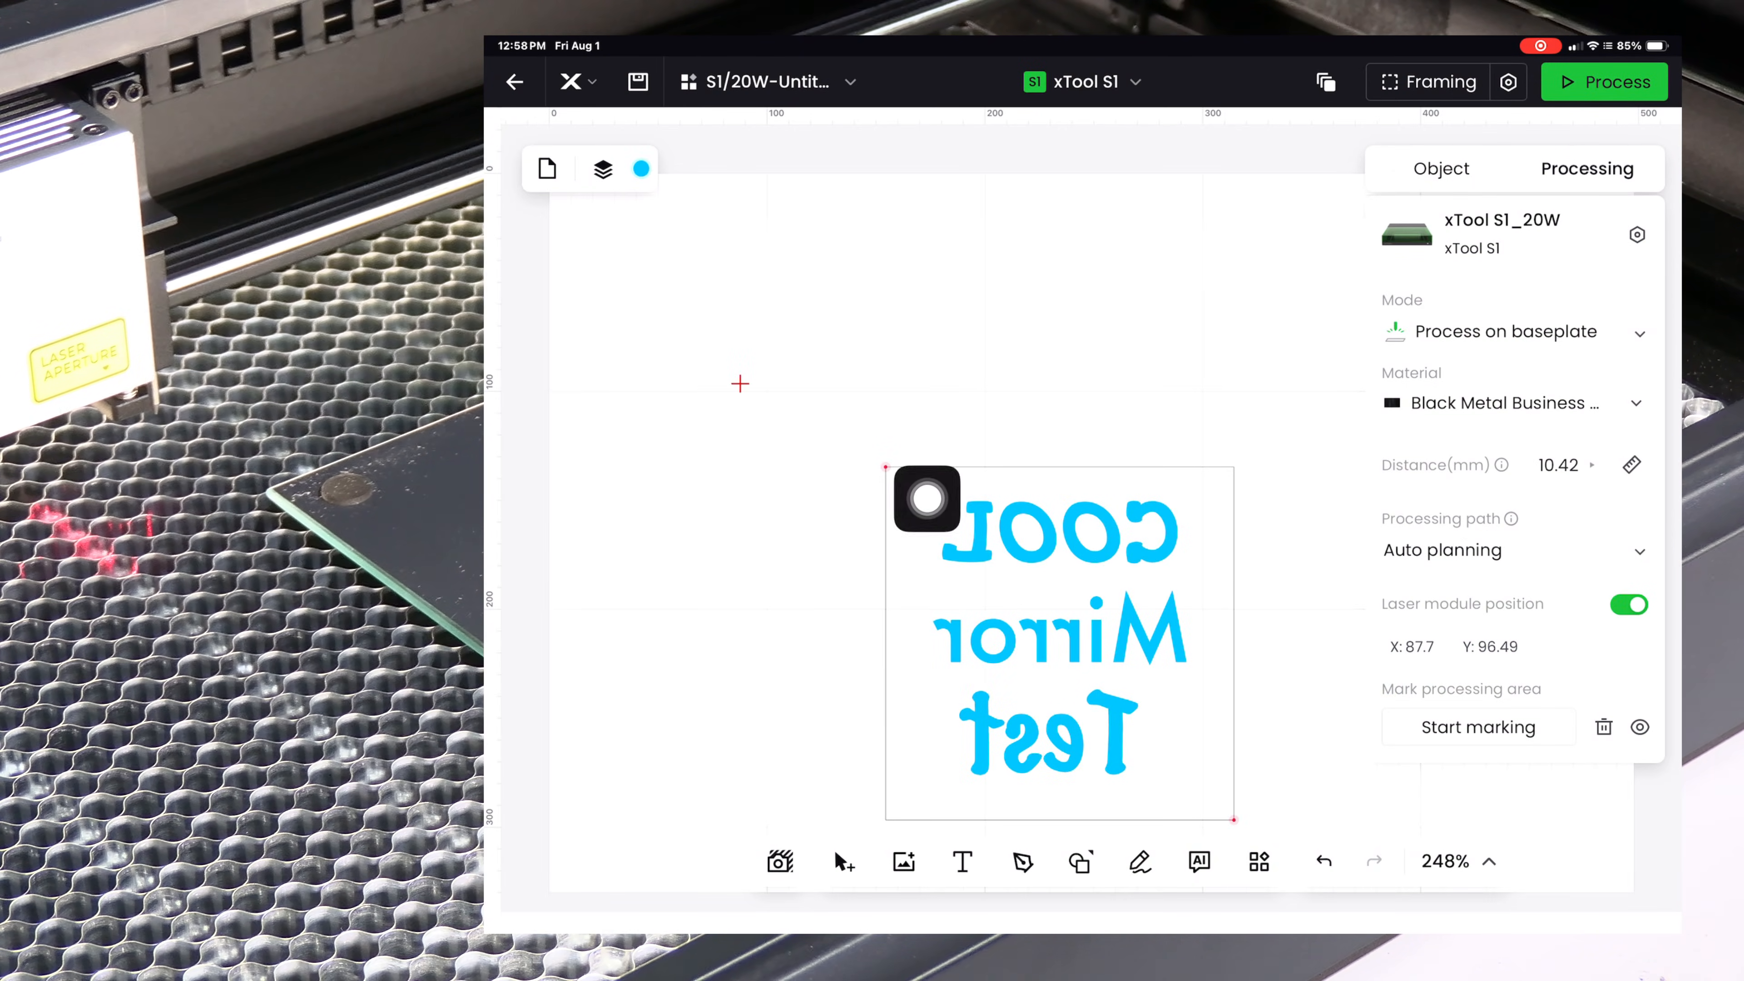
Preview the roughly 15-minute job and start it, sending the file to the laser
{"action": "left_click", "coordinate": [1602, 81]}
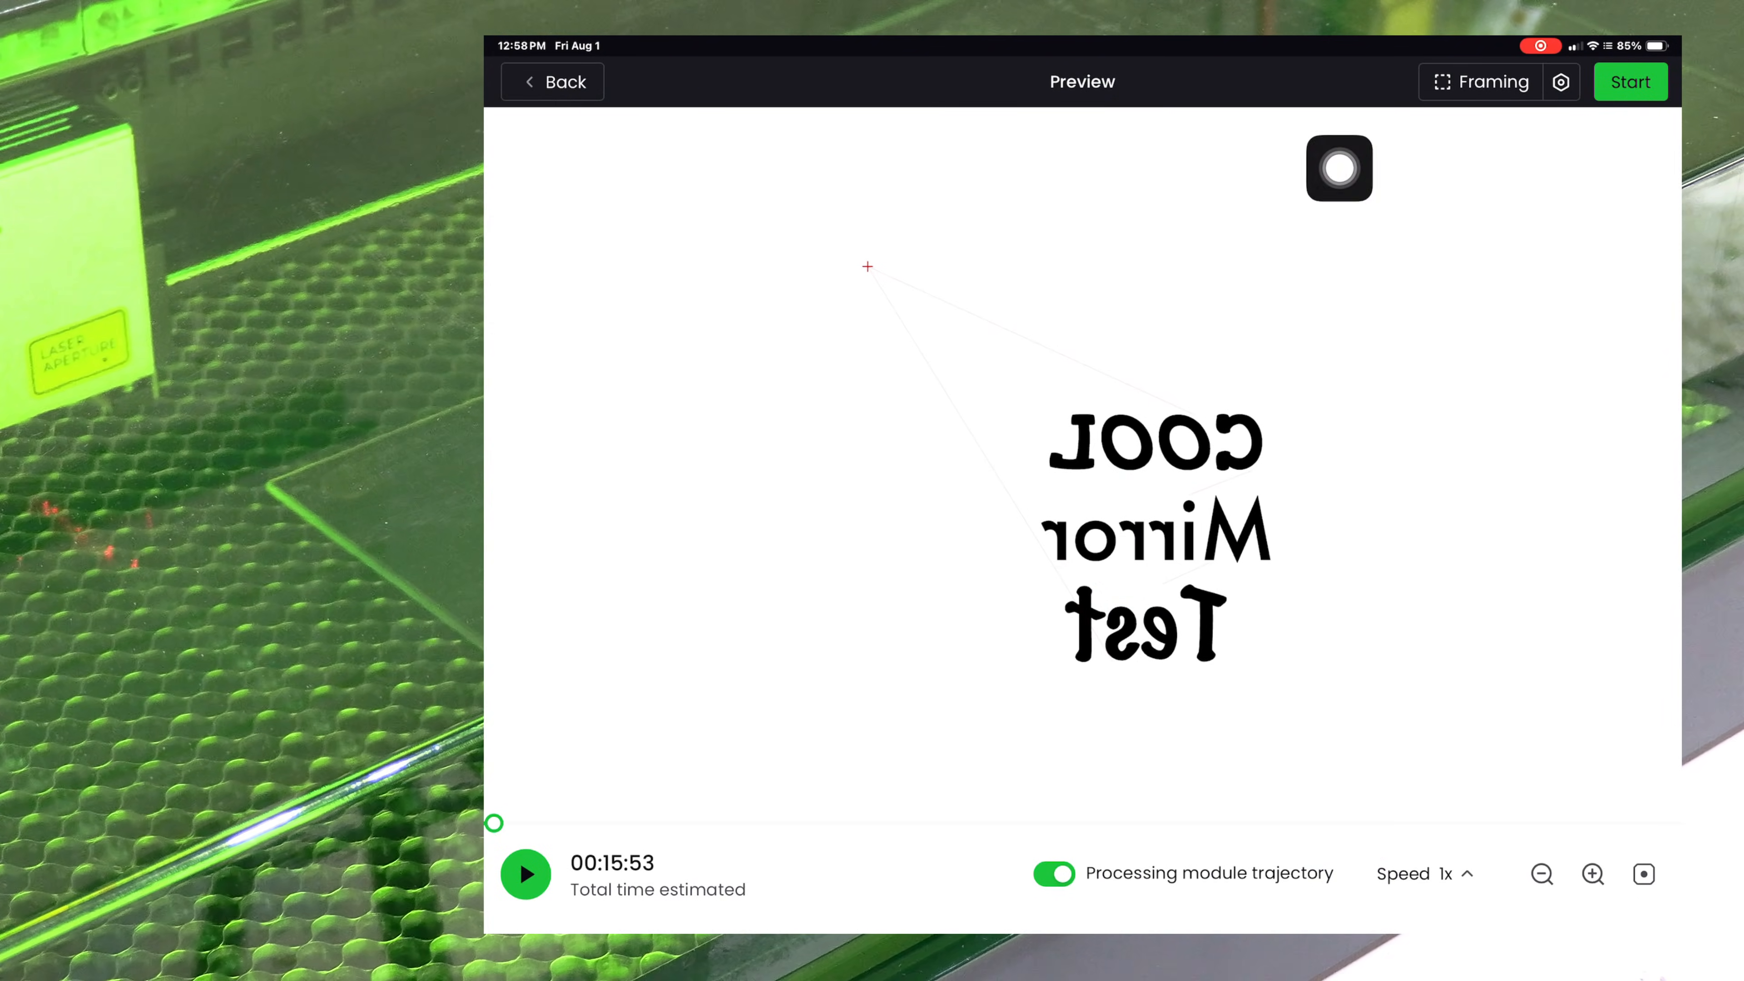
{"action": "left_click", "coordinate": [1630, 81]}
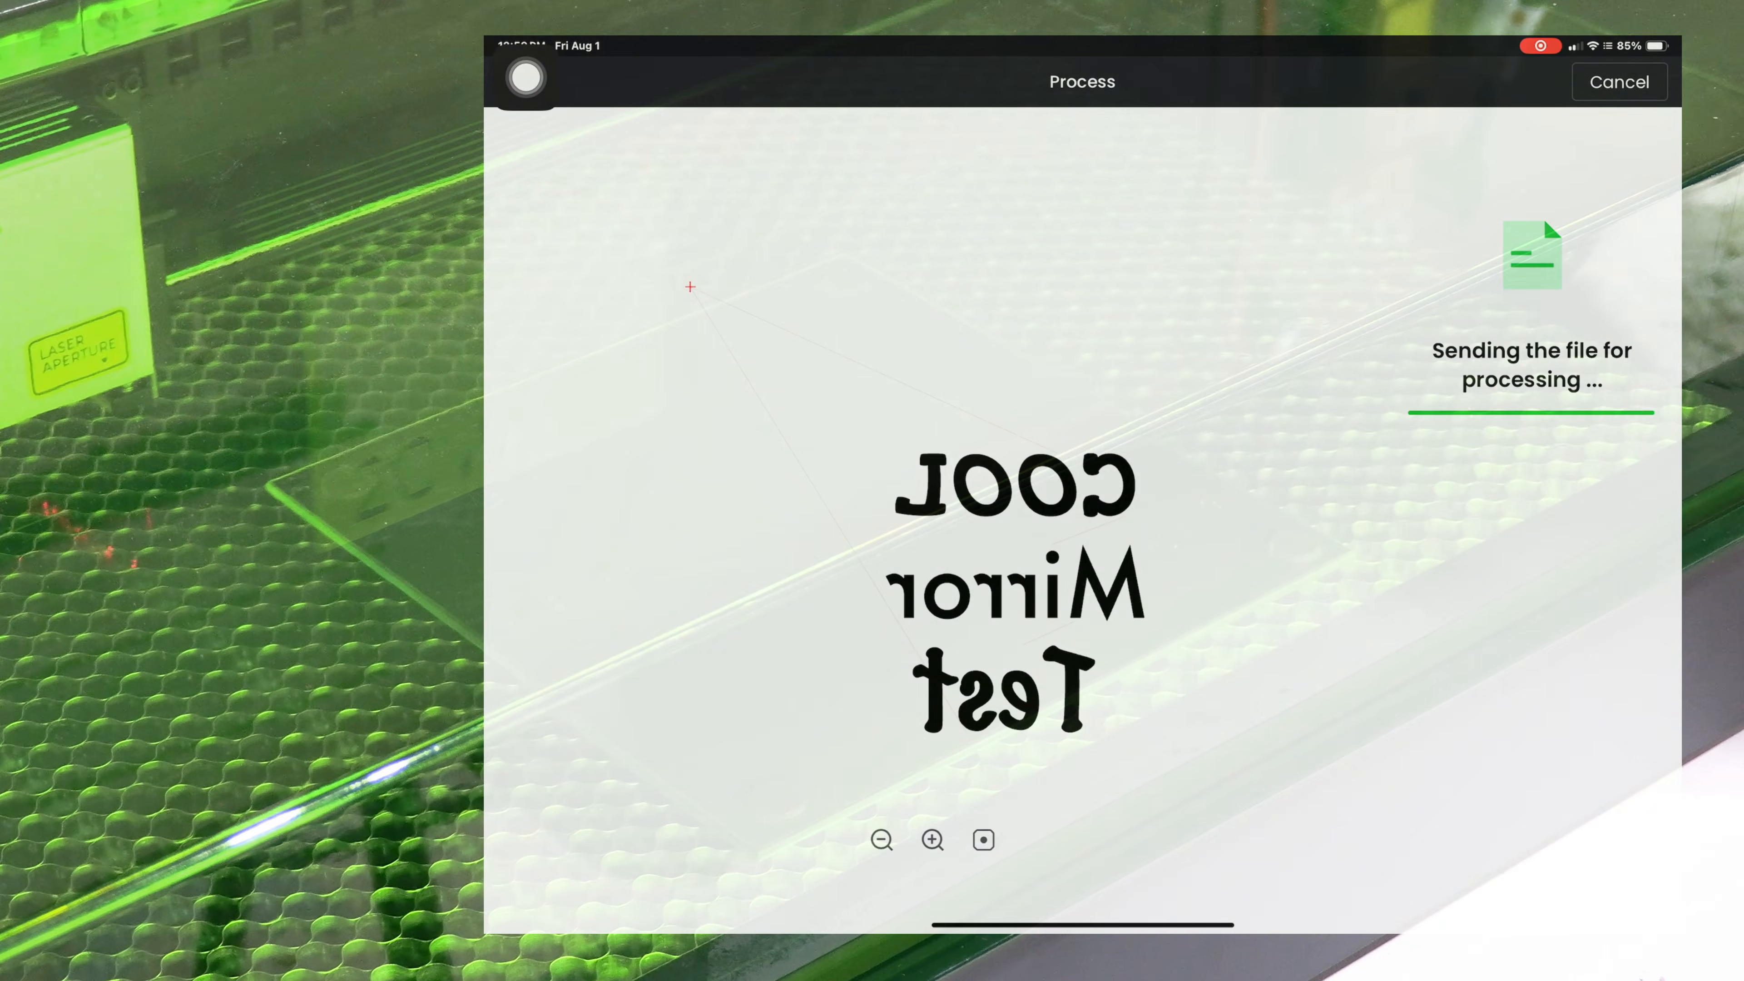